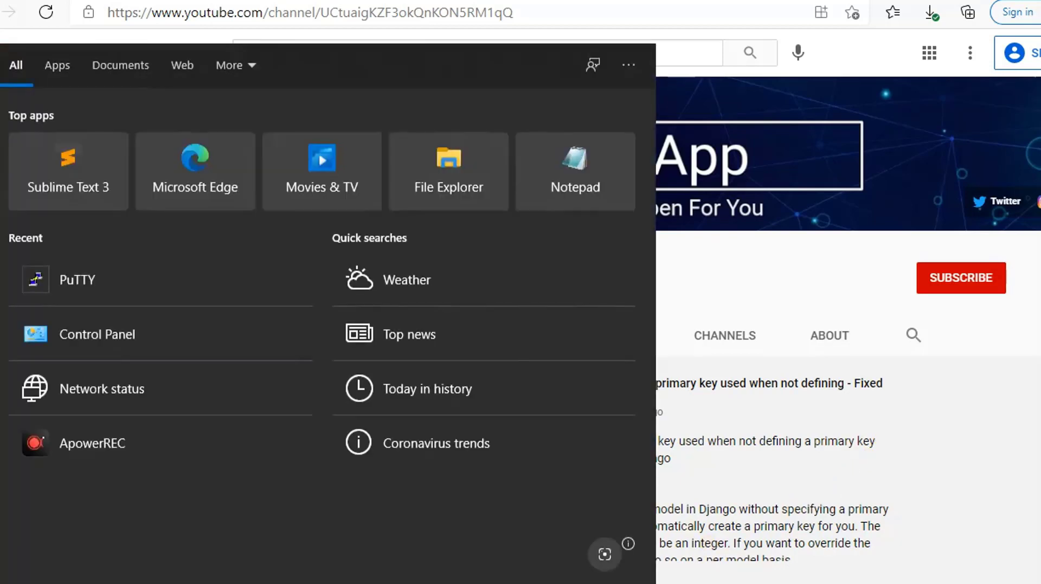
- Launch PuTTY and connect over SSH on port 22 to the server IP (10.20…)
text(put)
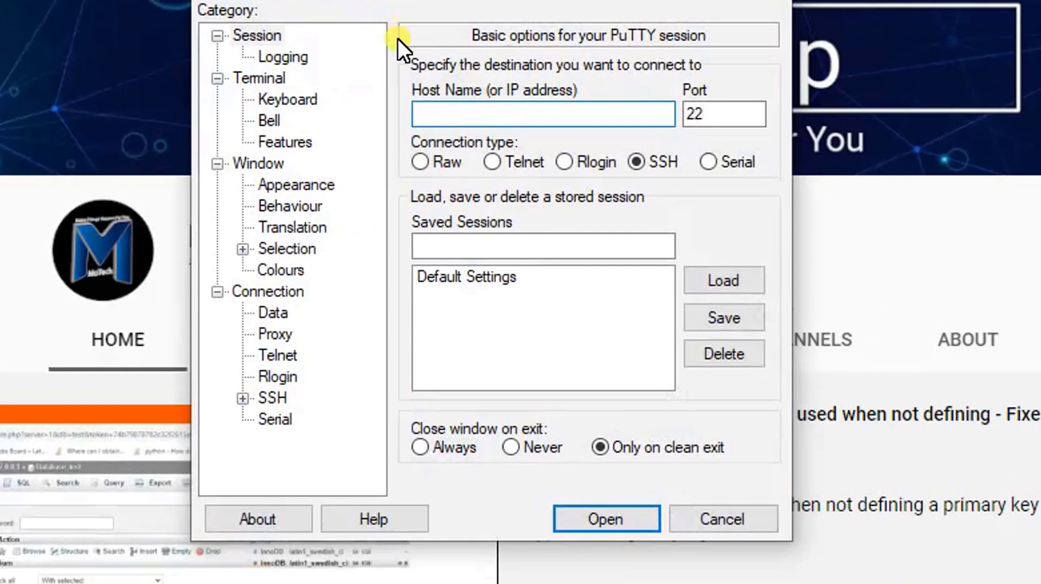
click(541, 113)
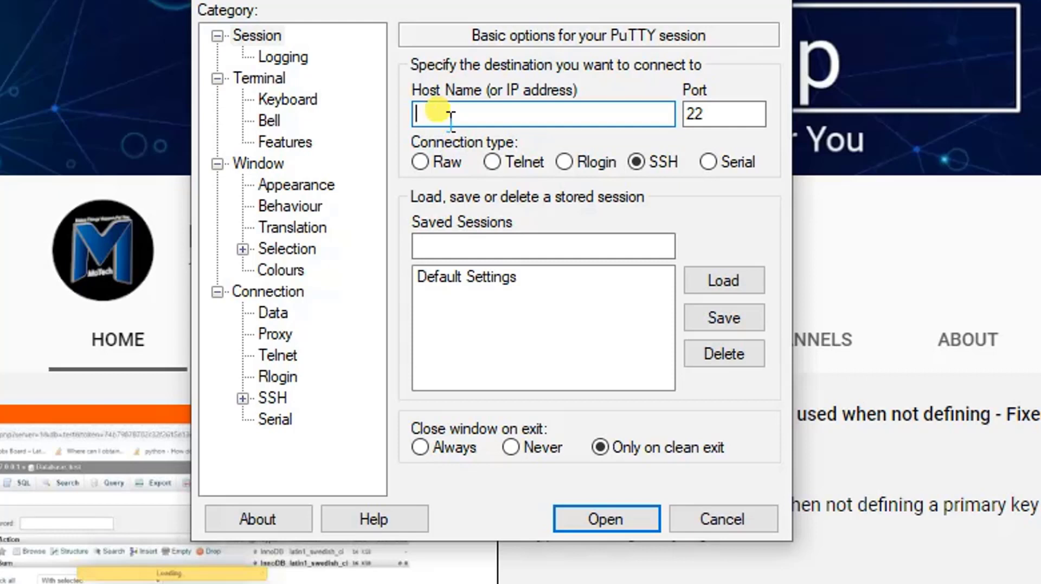
text(10.)
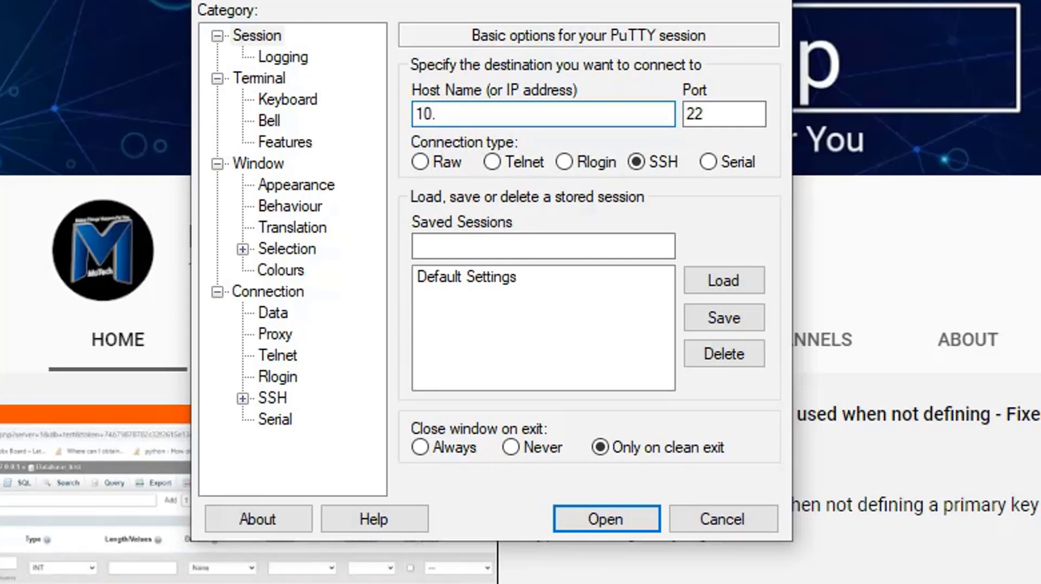
text(2.)
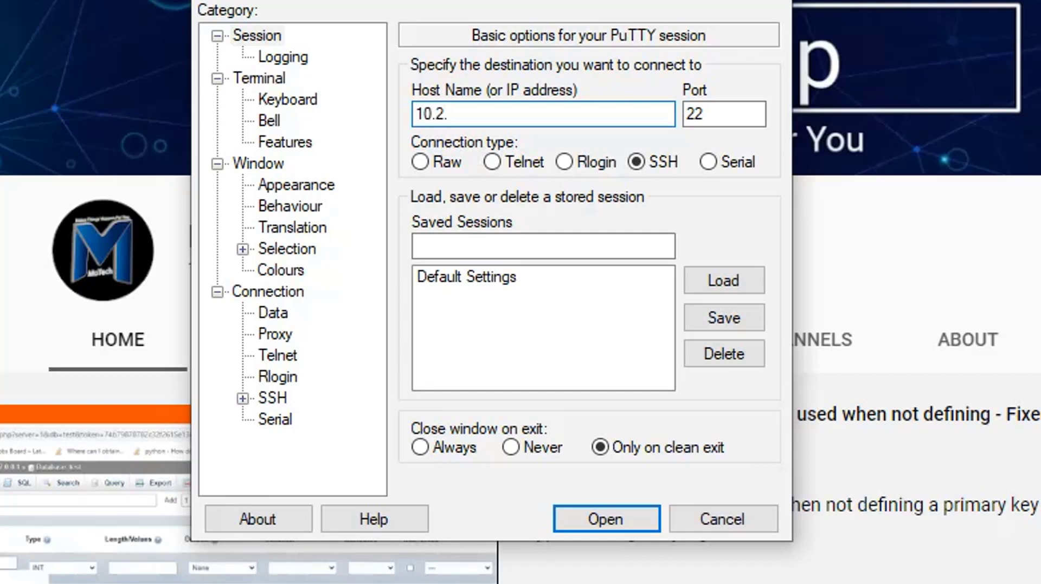
text(0.)
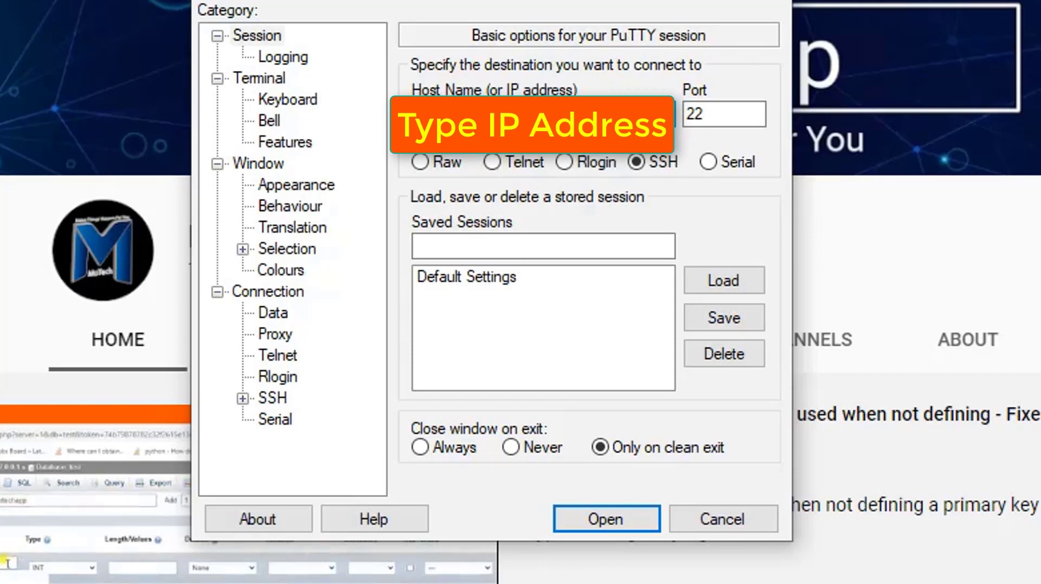
click(605, 519)
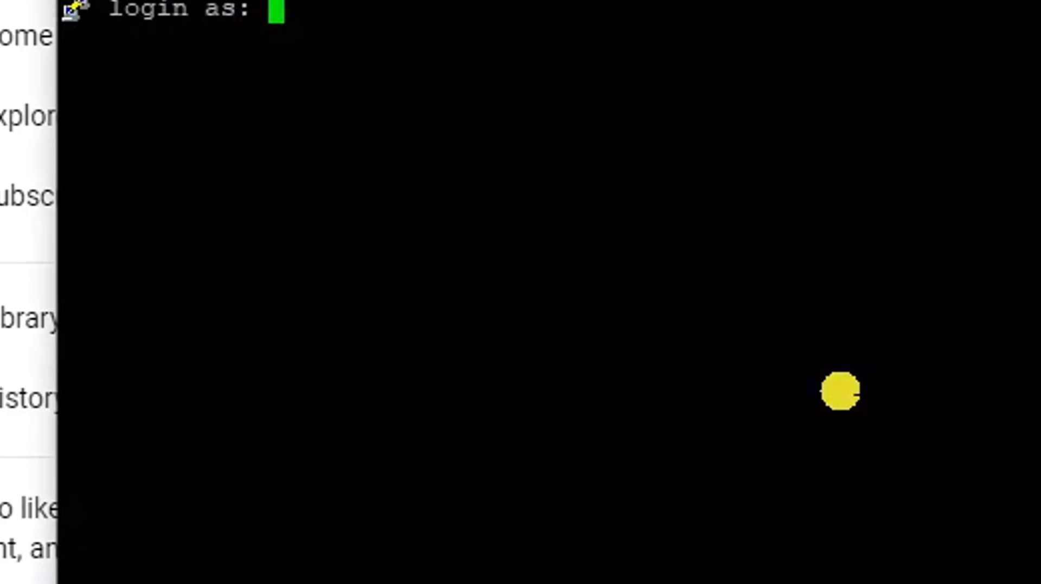
- Log in as motech with the account password and scroll through the welcome message
text(motech)
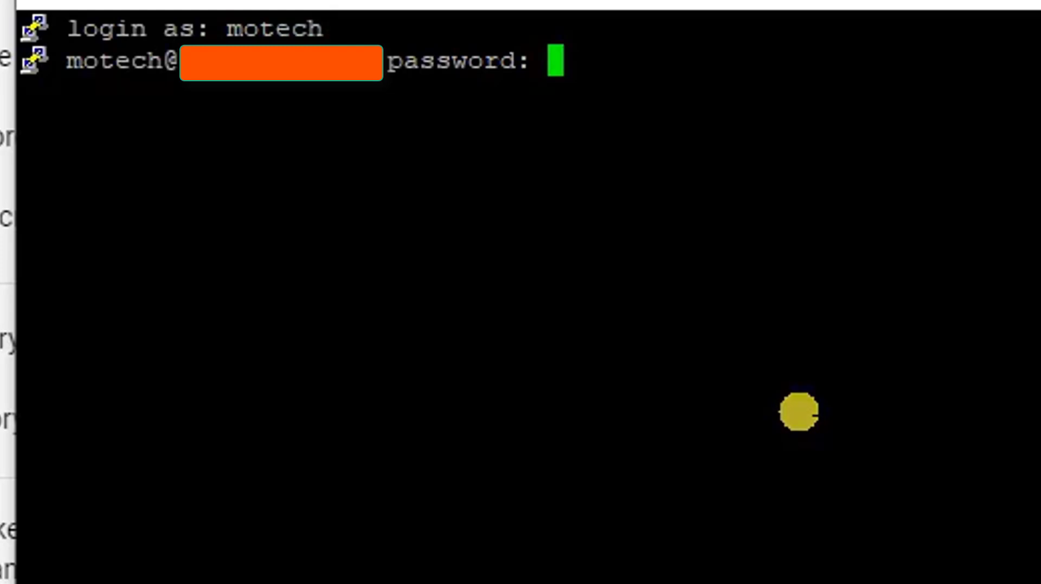
key(Return)
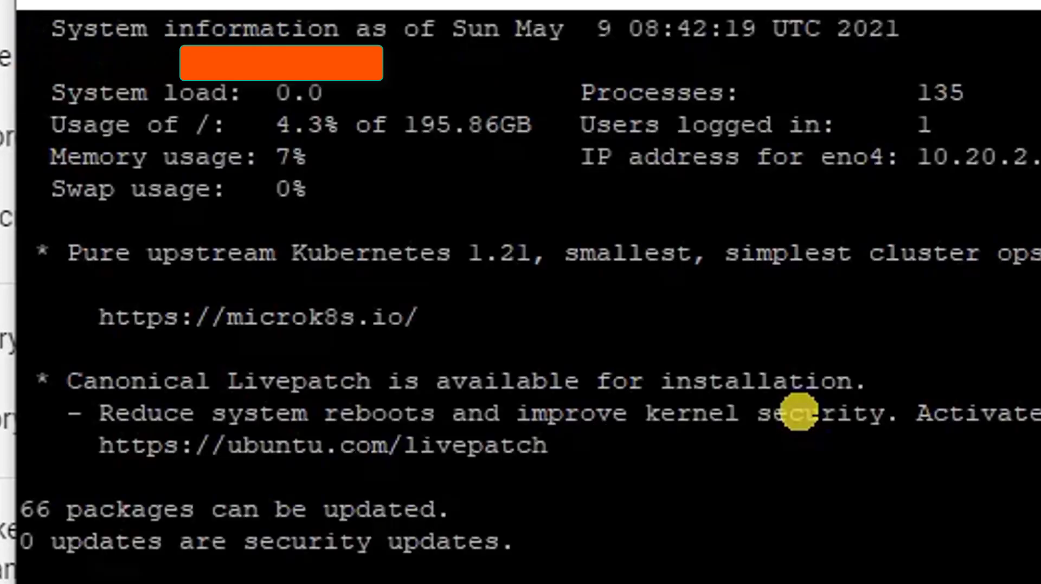
scroll(down, 3)
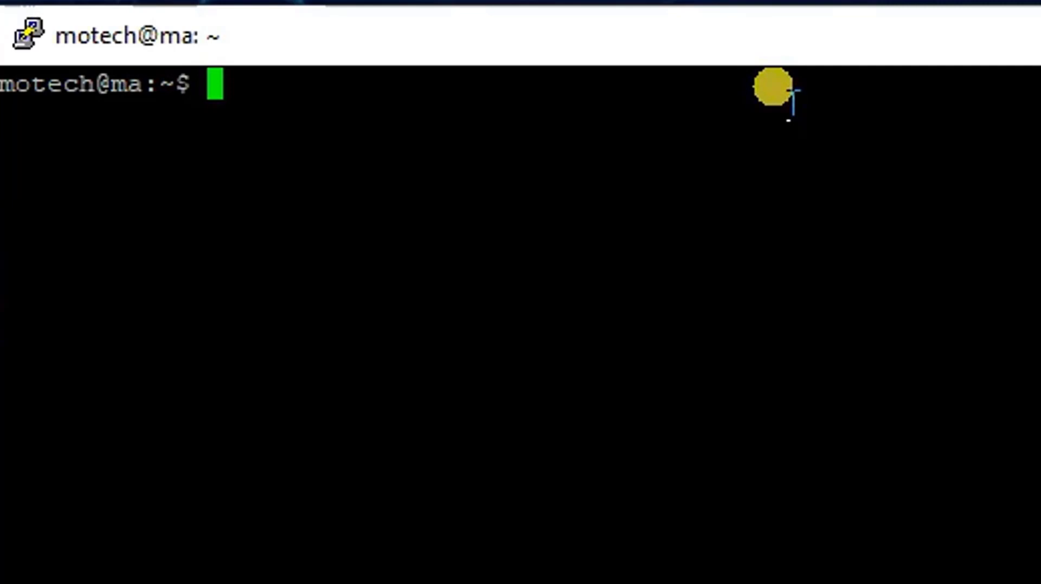
- List /home/motech/PYTHON (demoses.txt, hello_world.py), then return home with cd .
text(cd /)
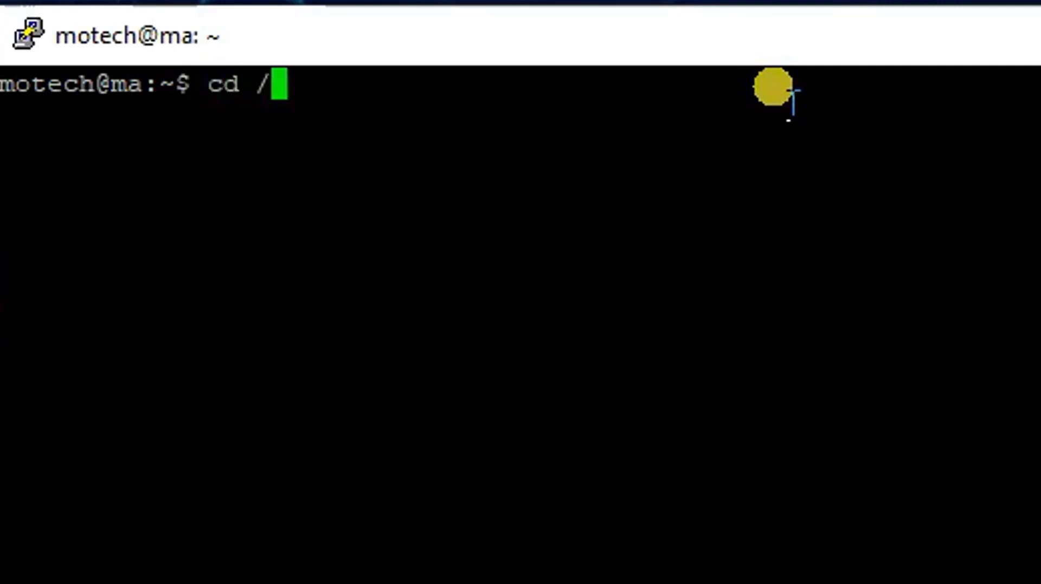
text(home)
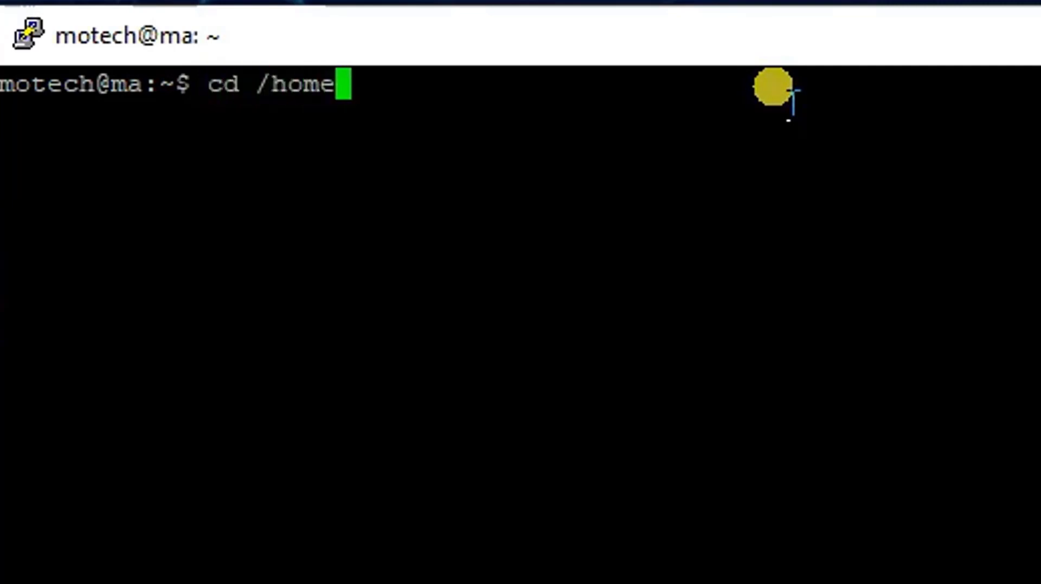
text(/motec)
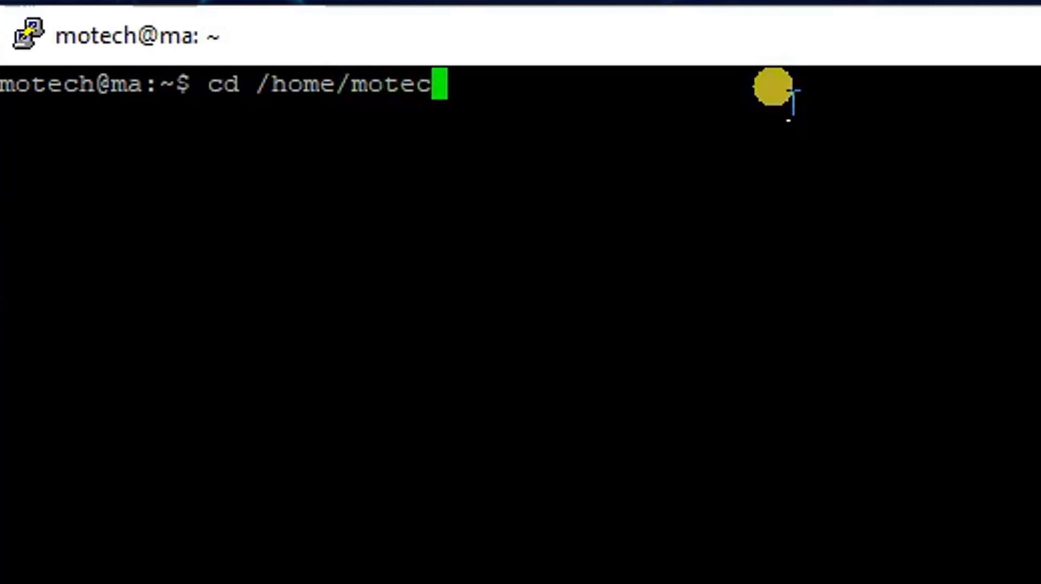
text(/PY)
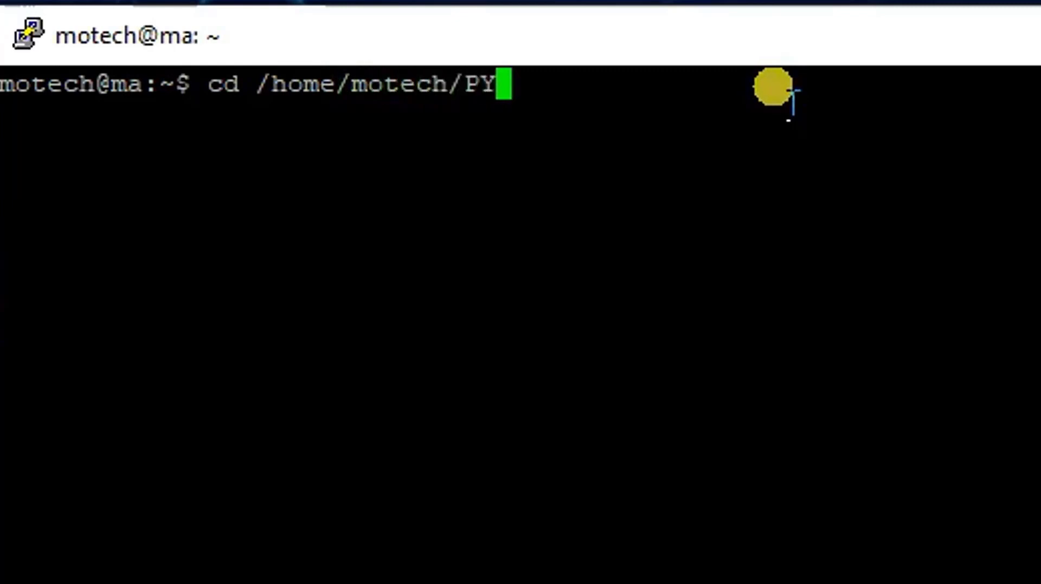
key(Return)
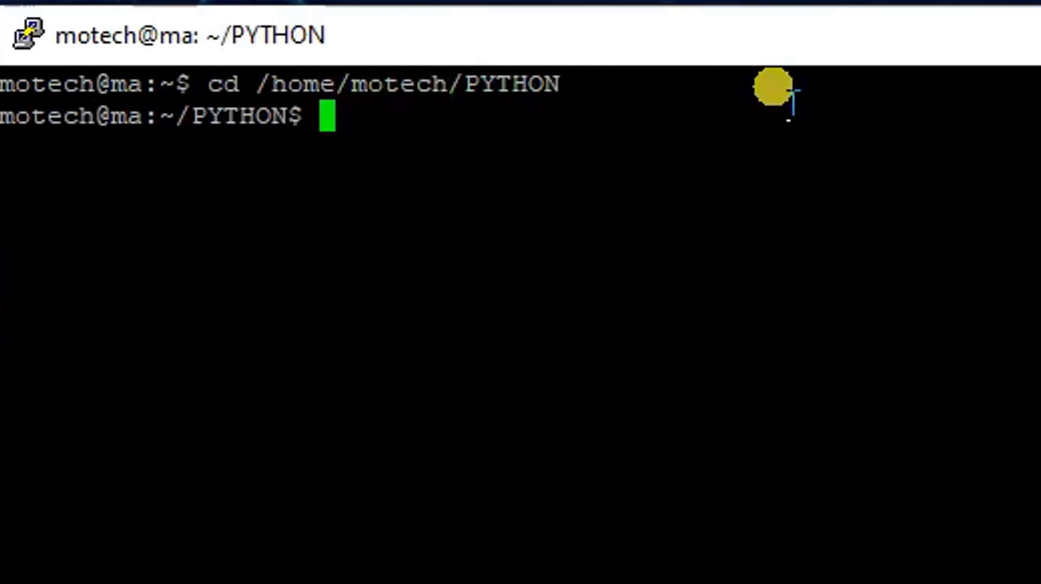
text(LS)
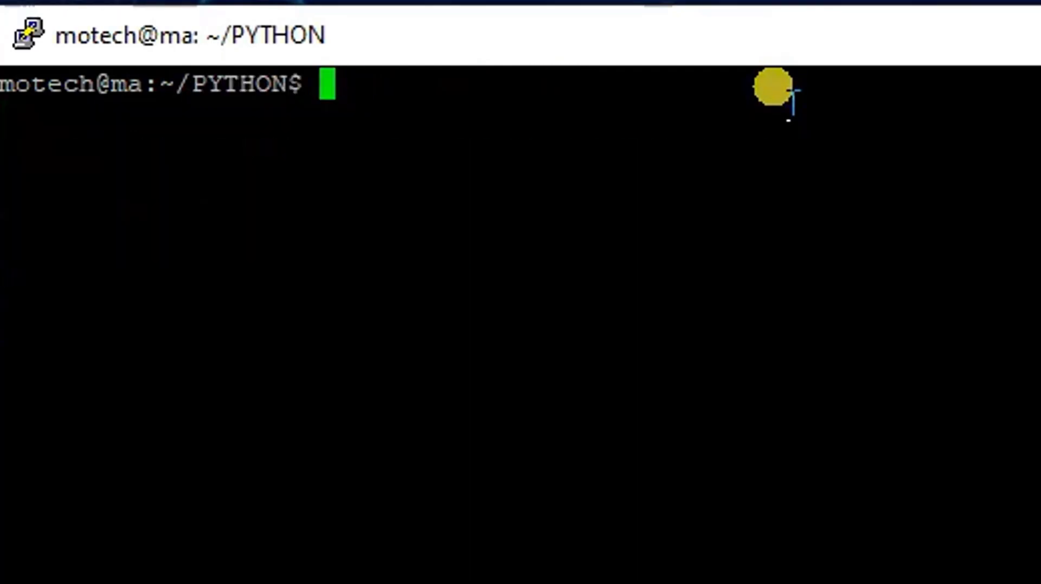
key(Return)
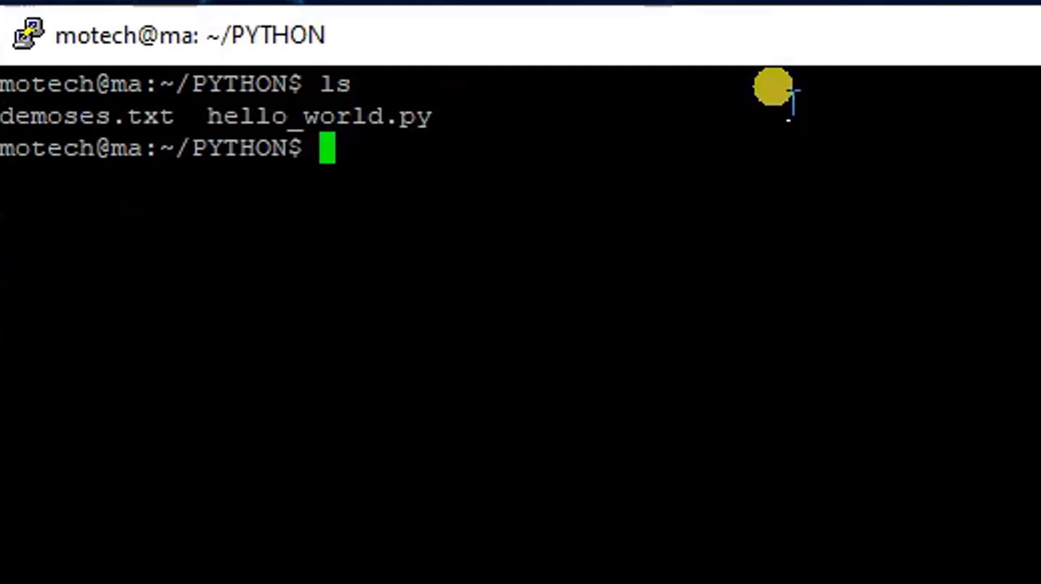
text(cd)
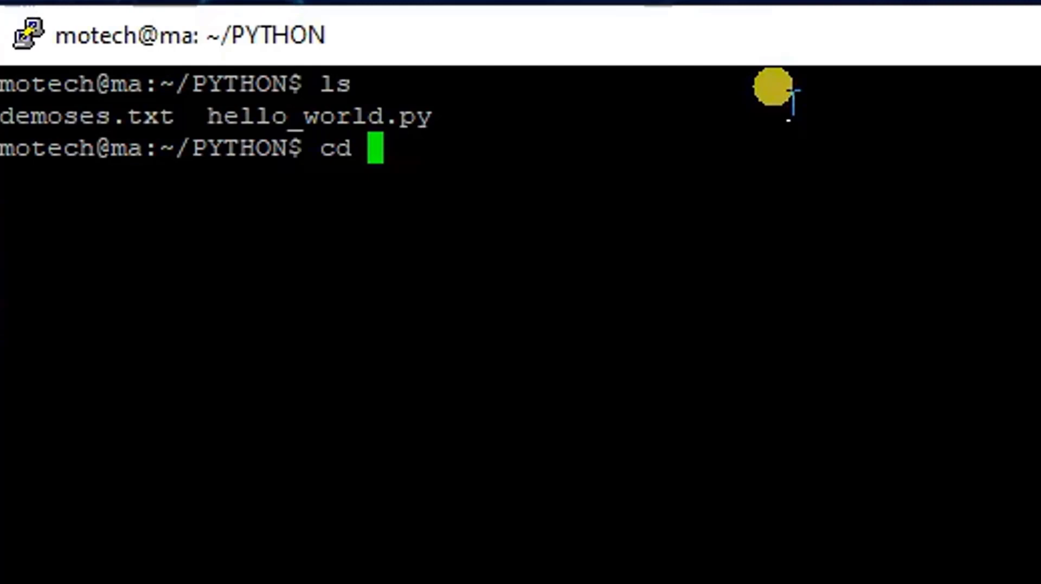
text(..)
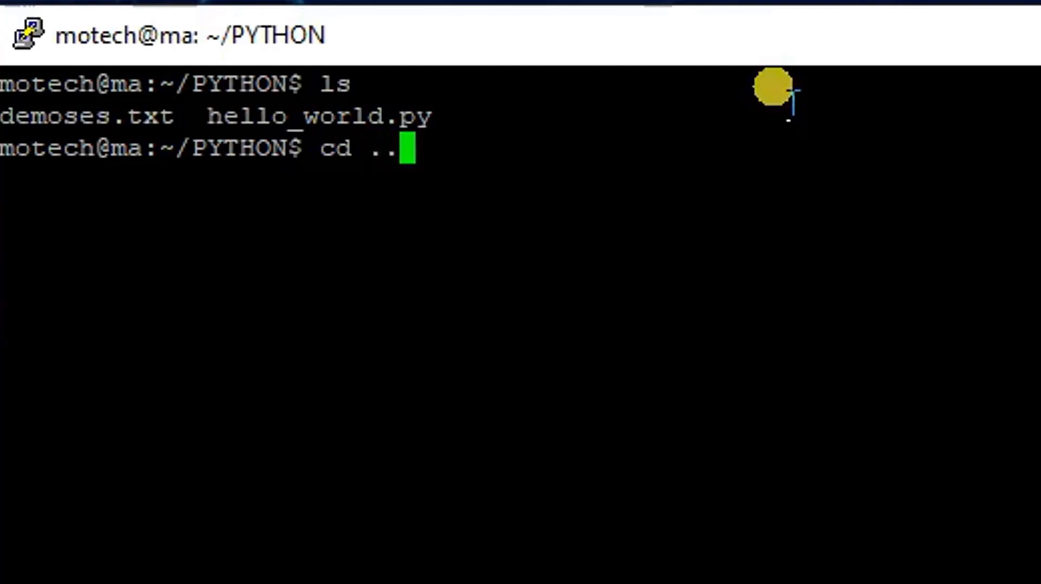
key(Return)
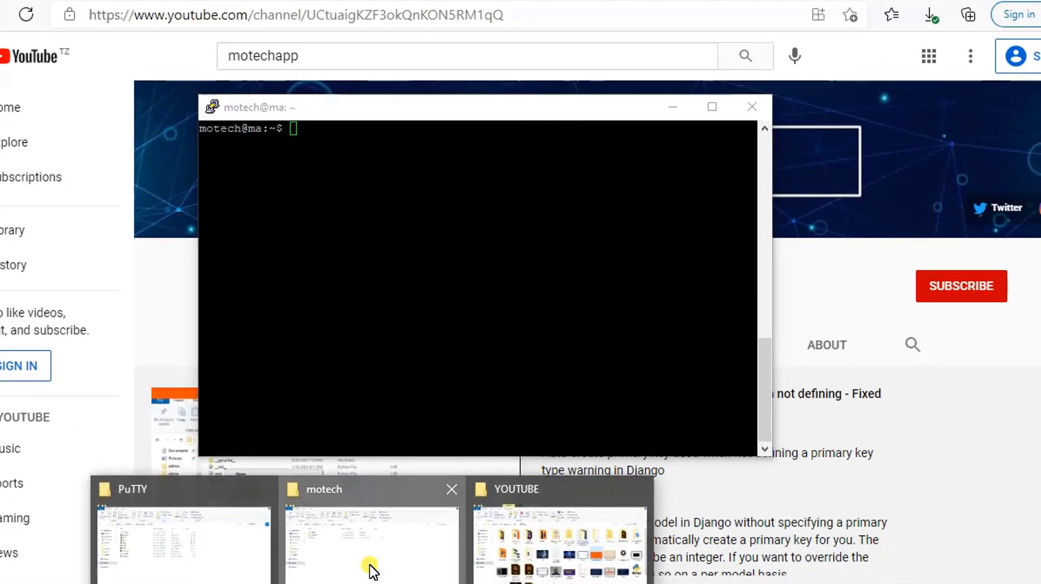
- Check C:\Users\Public\motech in File Explorer, then go to the PuTTY program folder
click(370, 531)
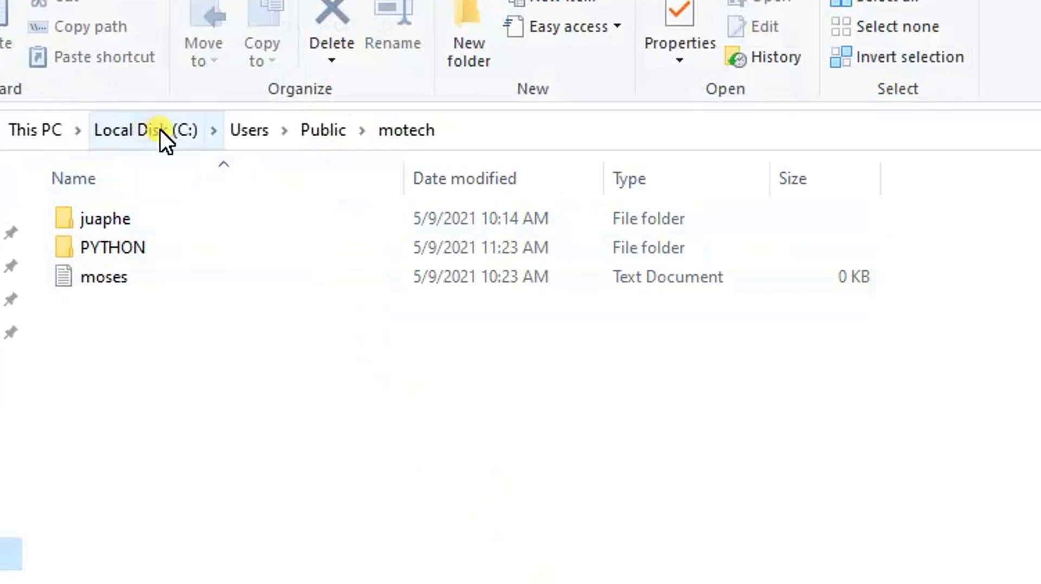
mouse_move(362, 199)
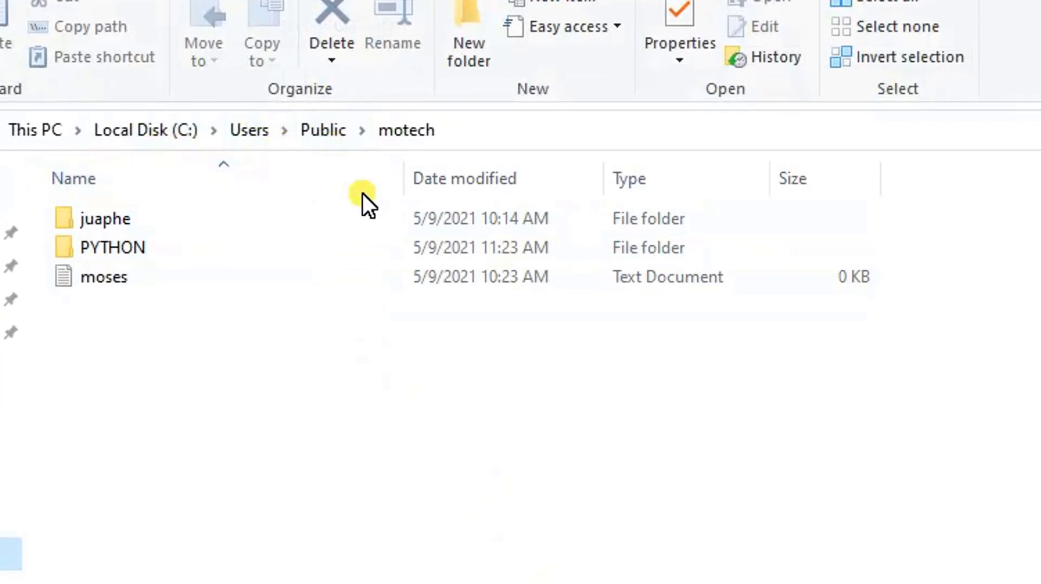
mouse_move(385, 166)
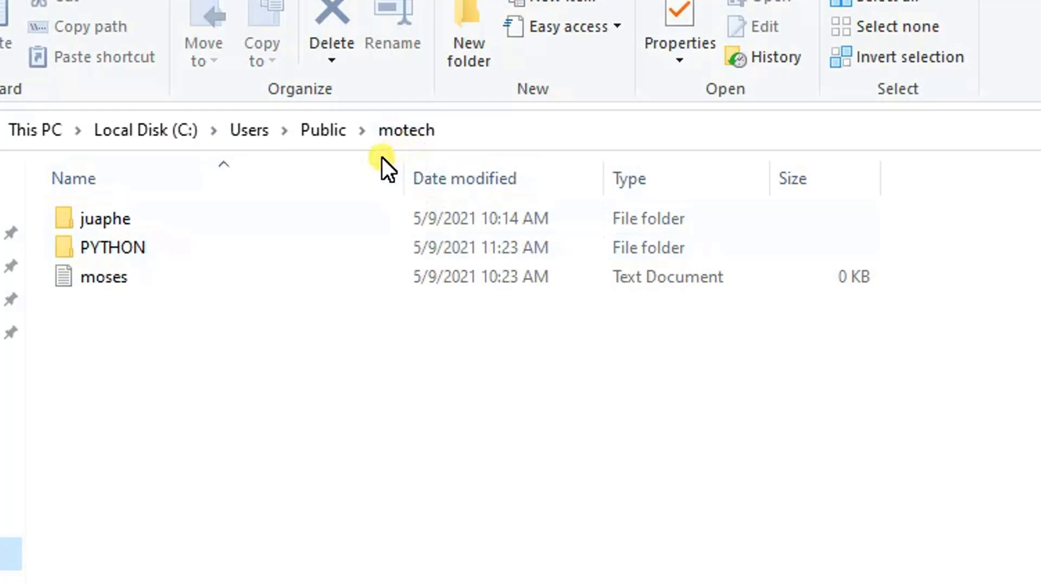
mouse_move(403, 443)
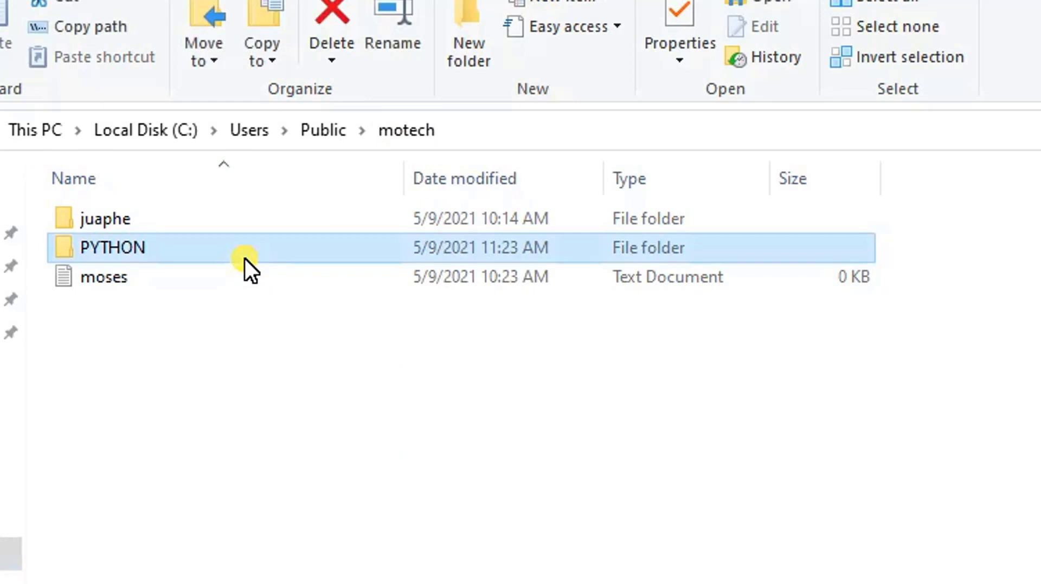
click(103, 277)
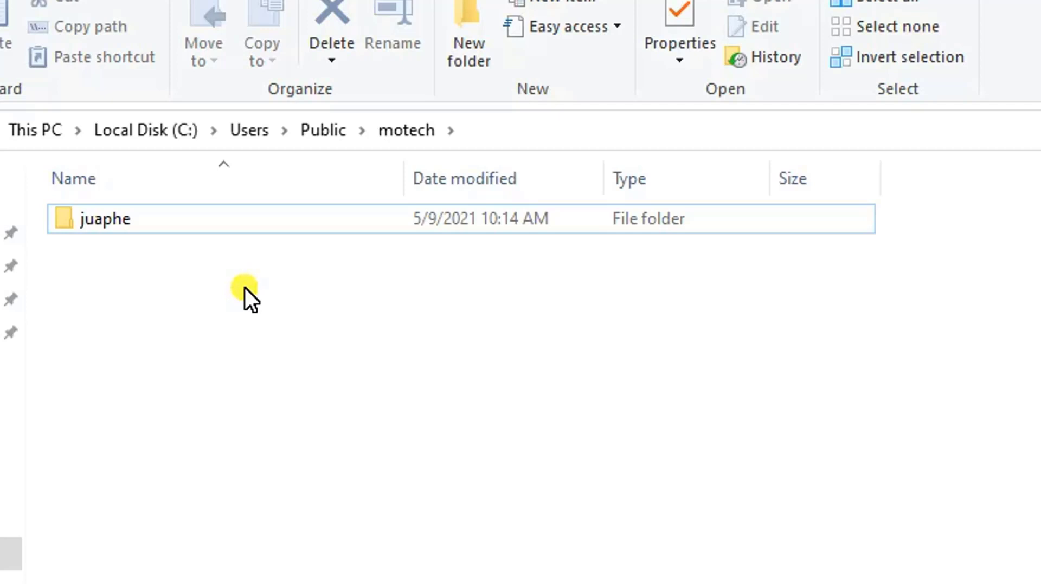
mouse_move(299, 275)
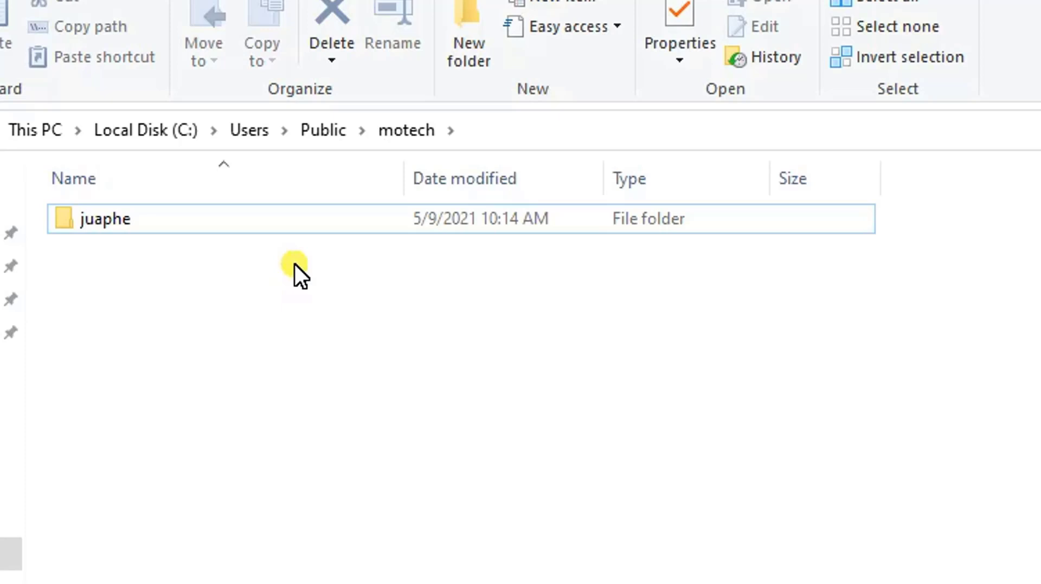
click(297, 272)
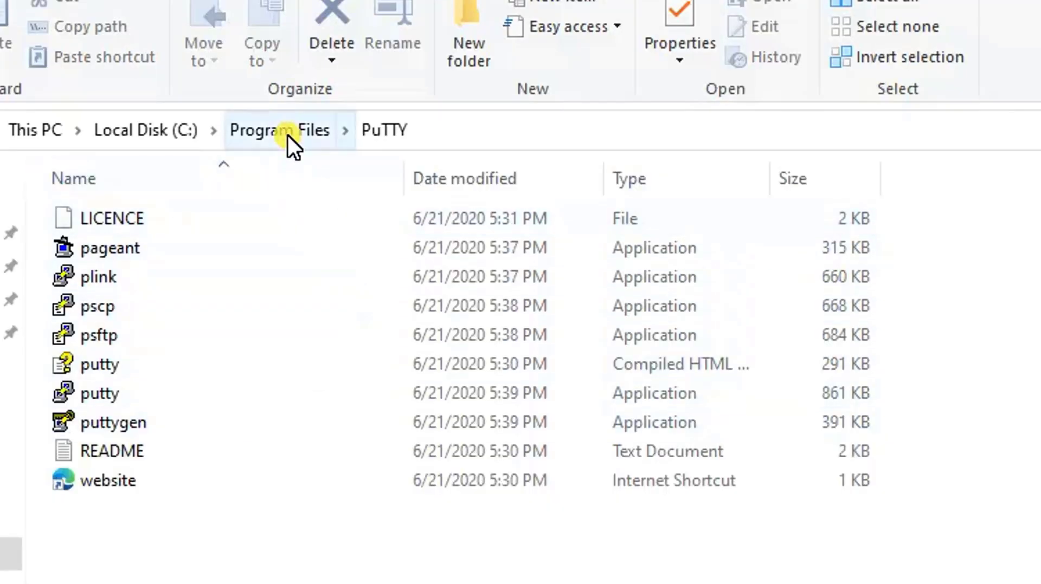
- Return to Program Files and open the PuTTY folder to locate pscp.exe
click(280, 129)
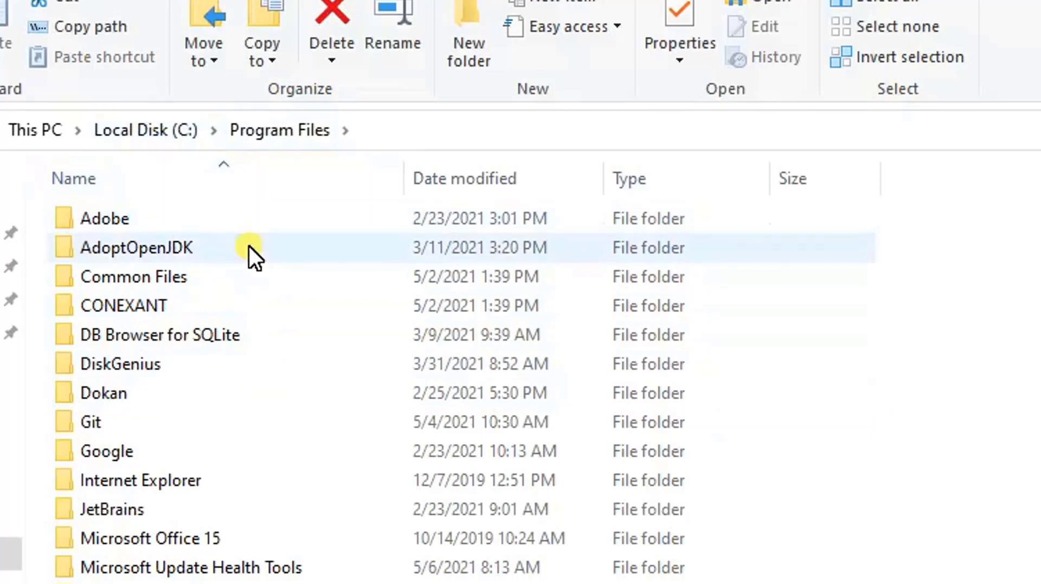
scroll(down, 3)
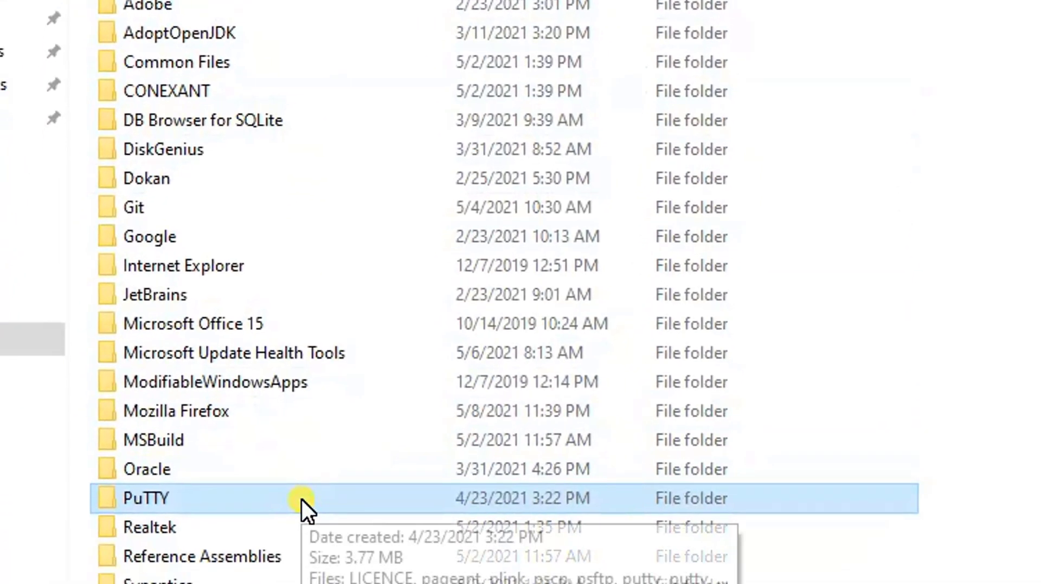
double_click(144, 498)
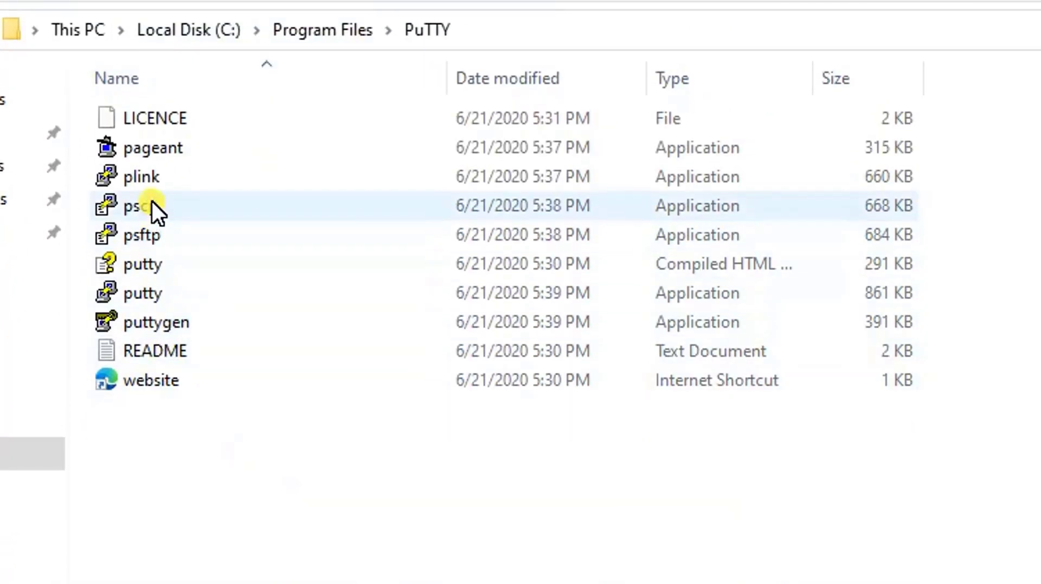
mouse_move(160, 226)
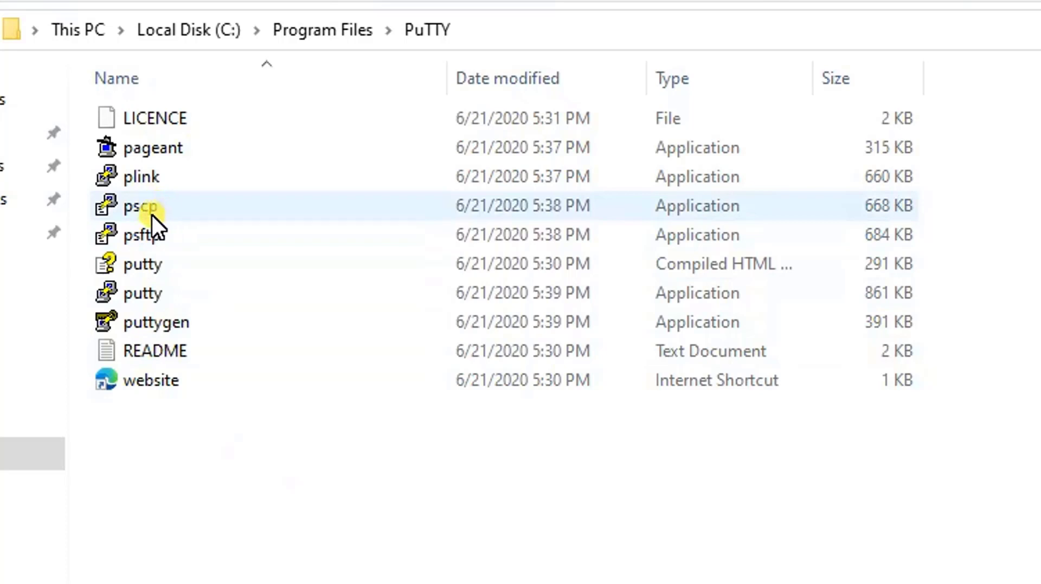
mouse_move(176, 219)
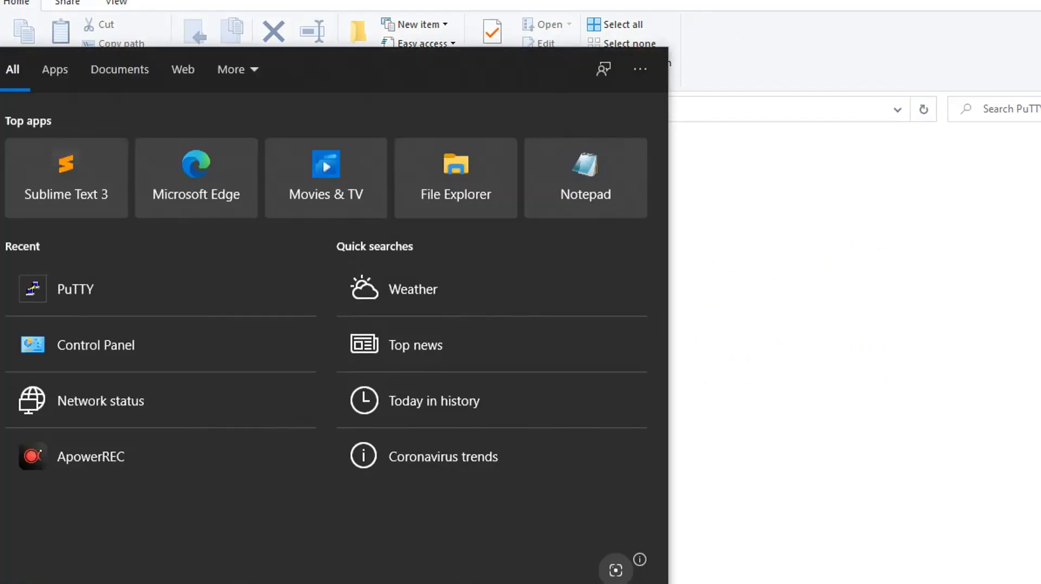
- Launch Command Prompt as administrator and enter cd C:\Program Files\PuTTY
text(cmd)
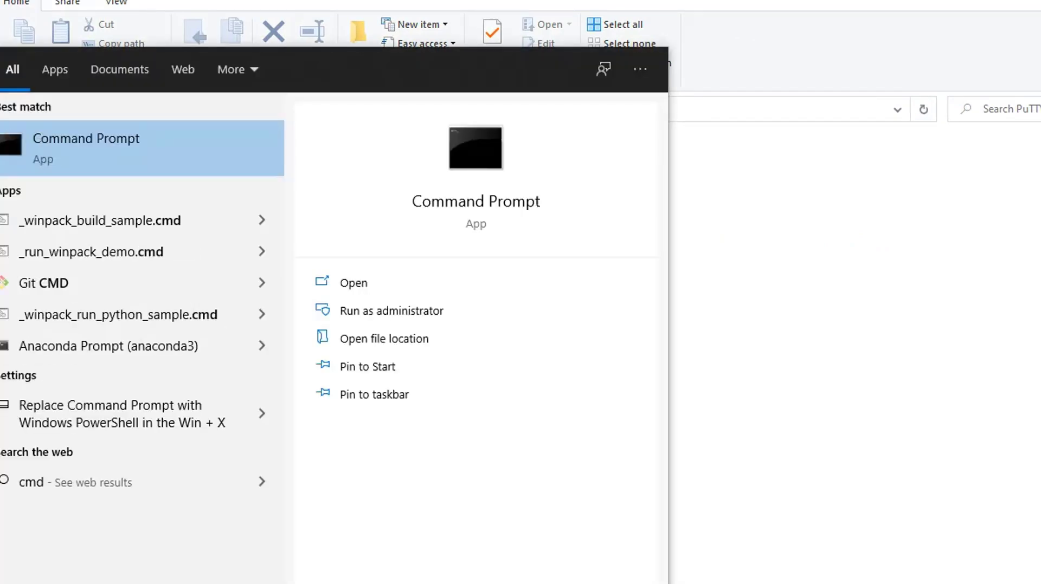
mouse_move(390, 395)
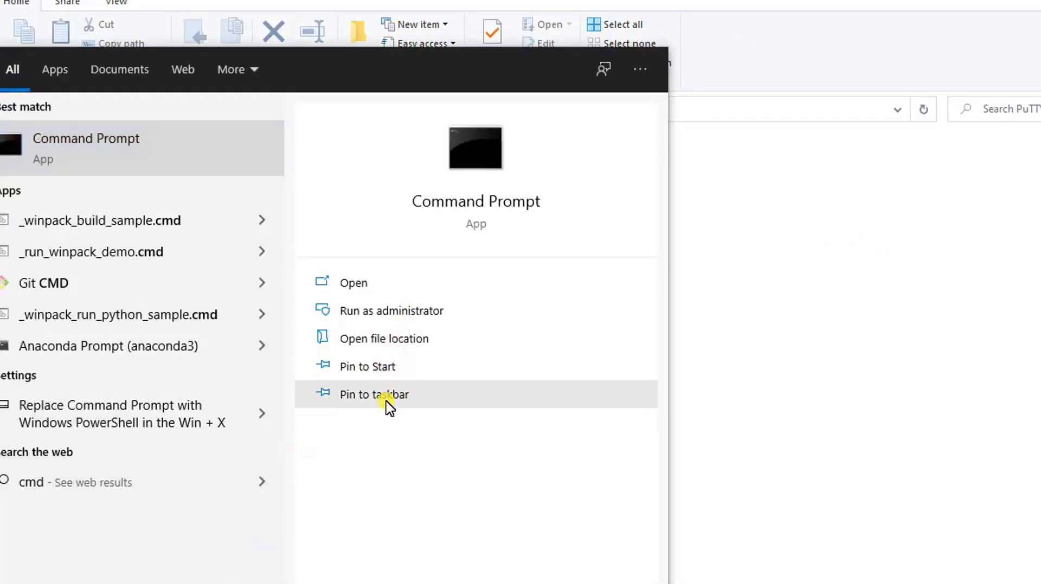
mouse_move(391, 310)
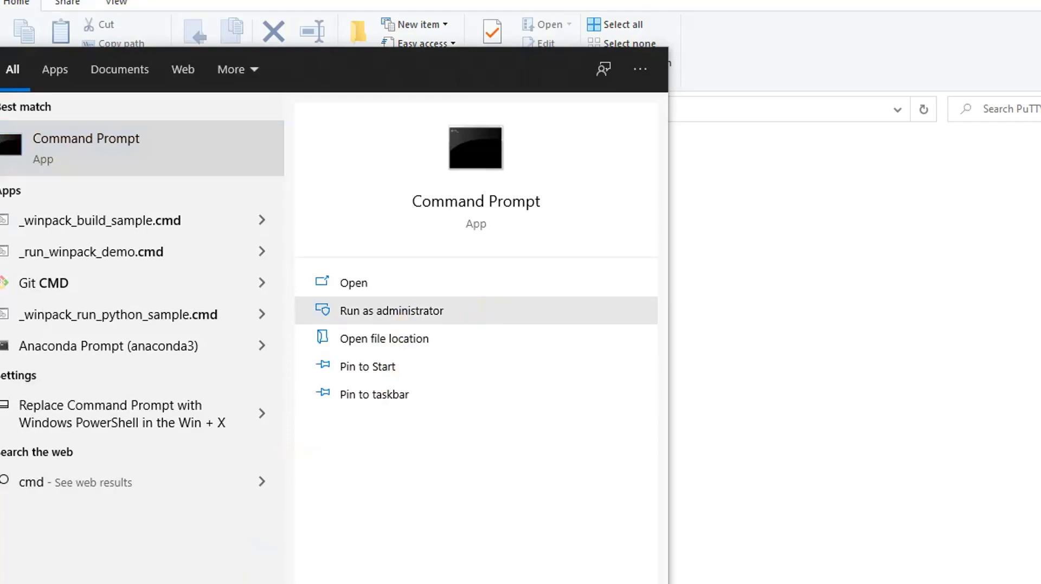
click(391, 311)
text(c)
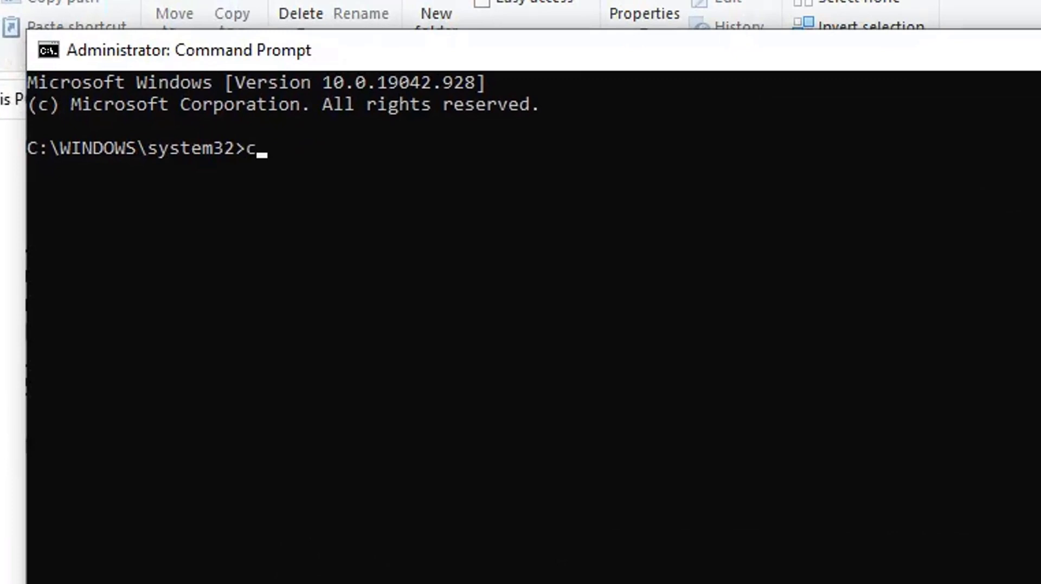
text(d C:\Program Files\PuTTY)
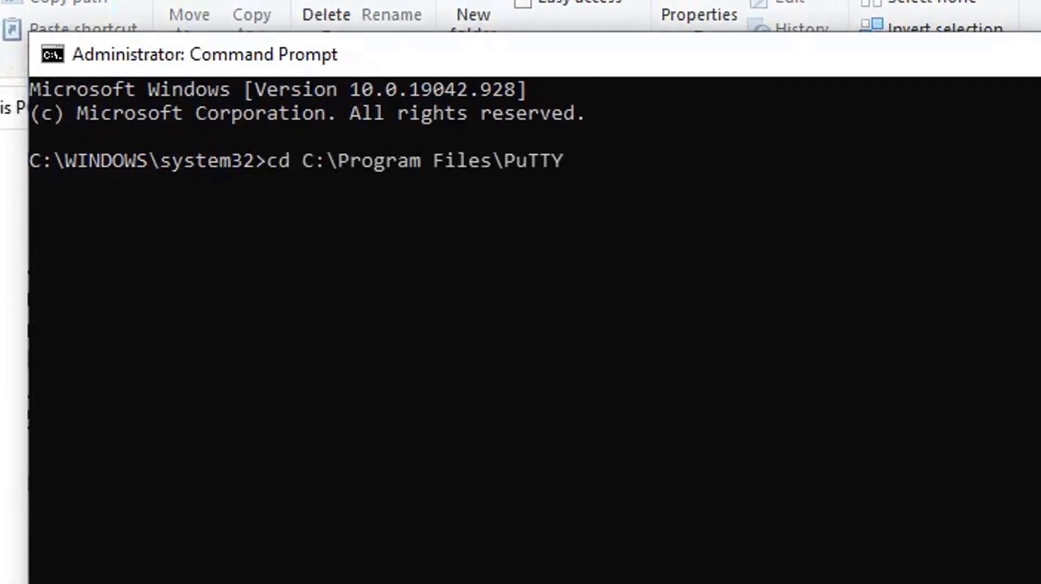
- Change into C:\Program Files\PuTTY and clear the console
key(Return)
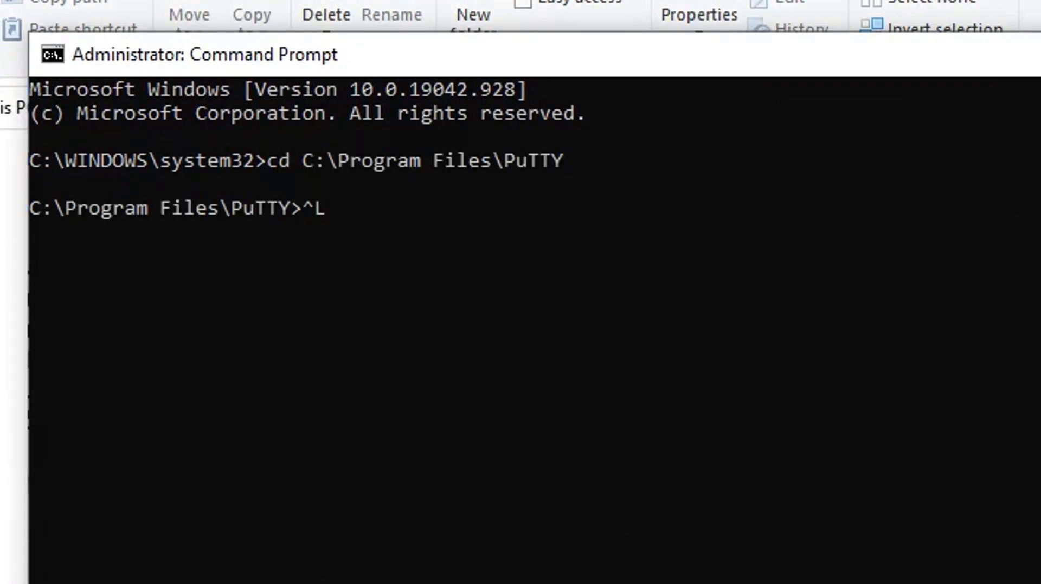
key(Return)
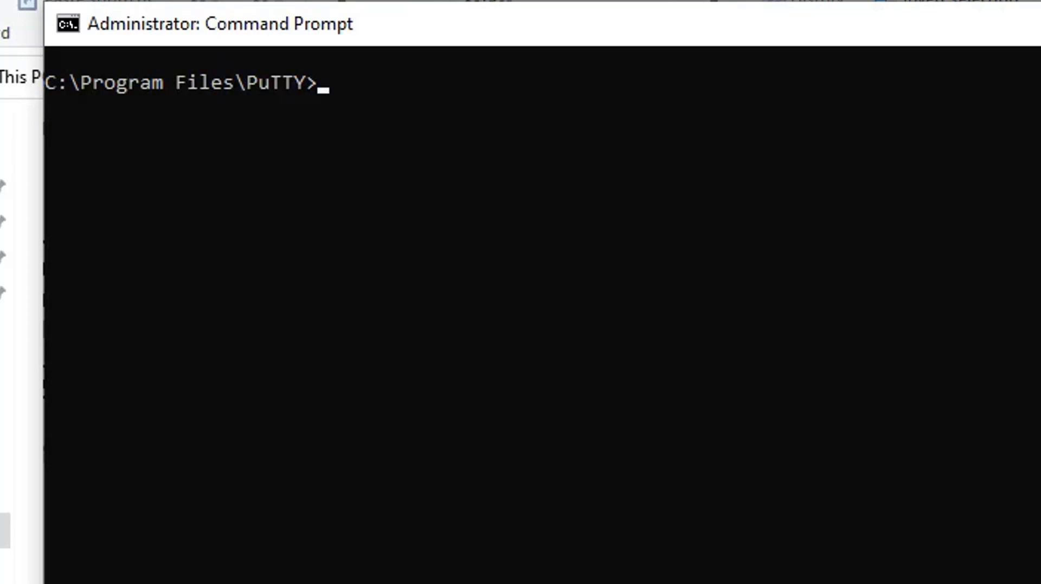
- Type pscp.exe -P 22 -r with source motech@…:/home/motech/PYTHON
text(ps)
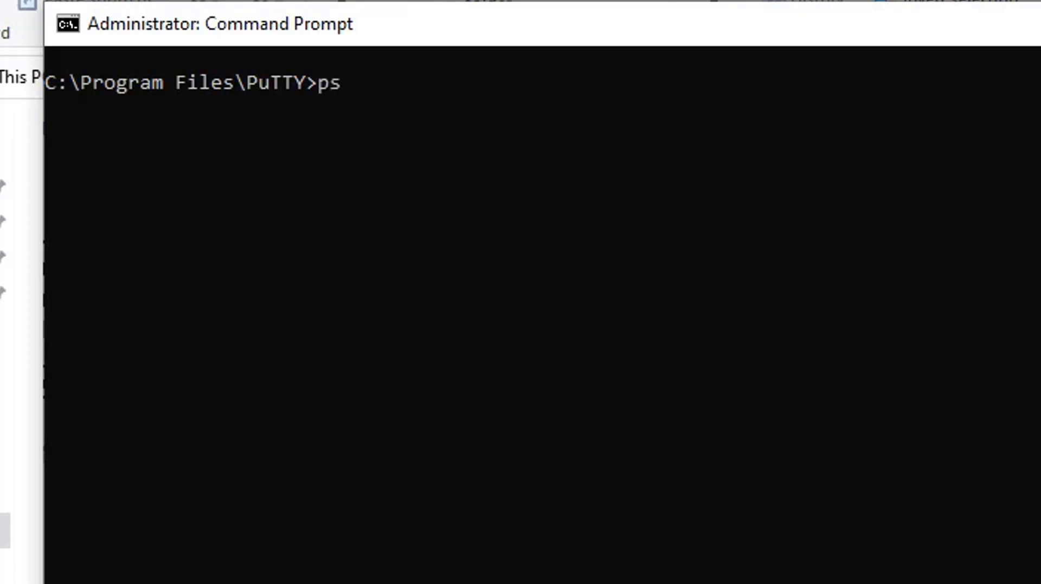
text(cp.ex)
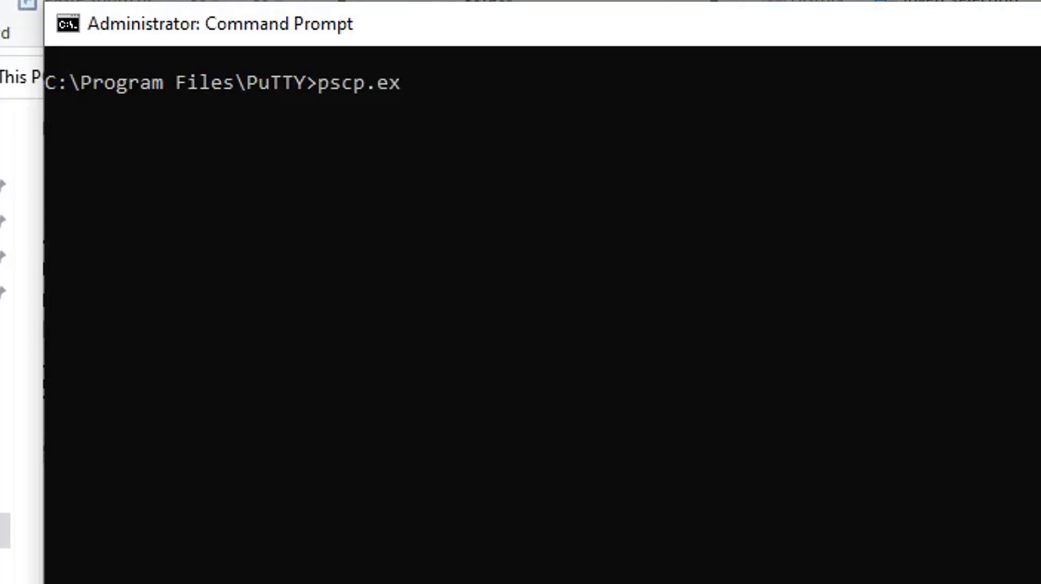
text(e)
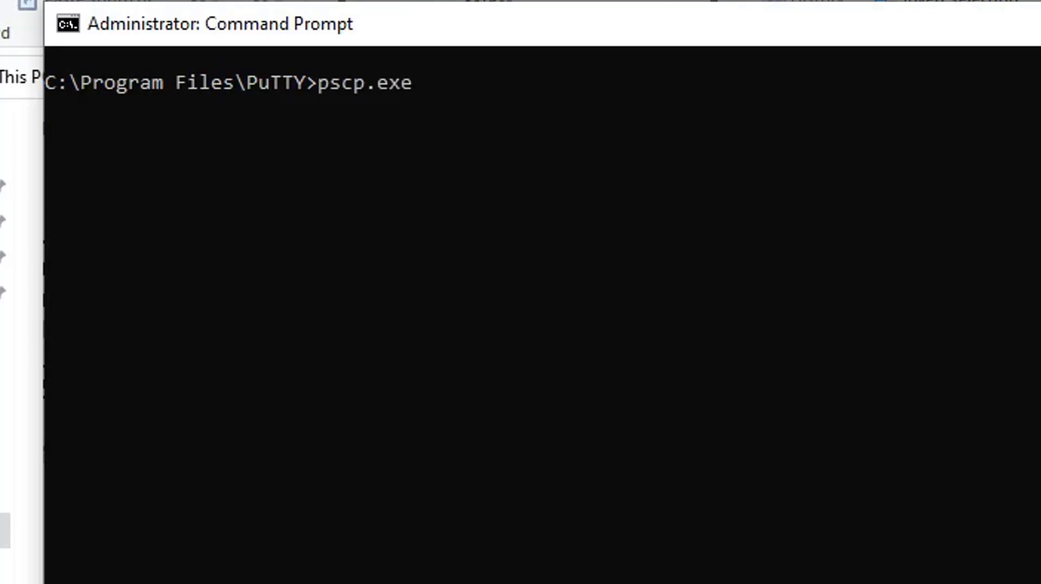
text(-P)
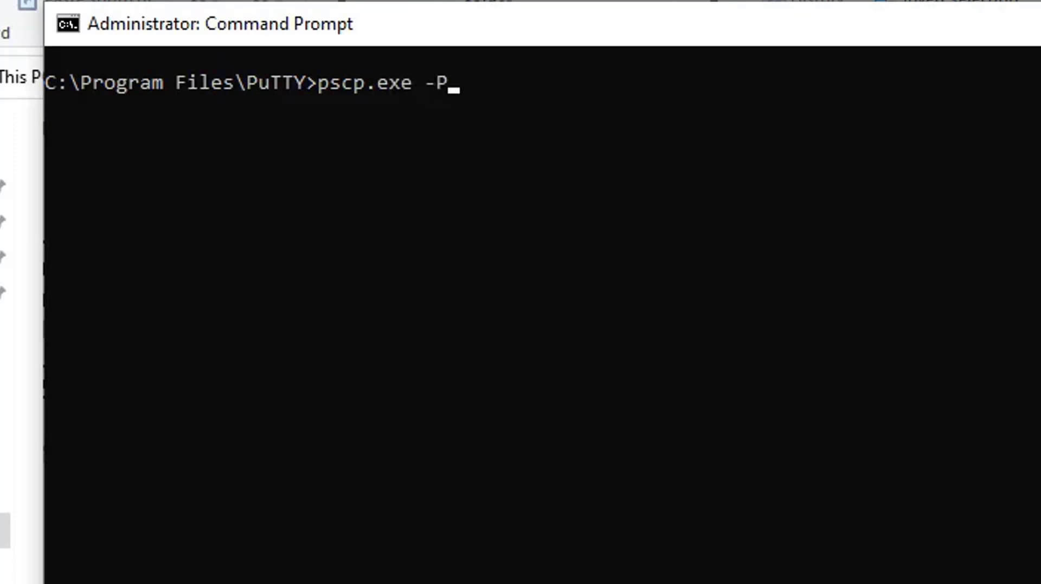
text(22)
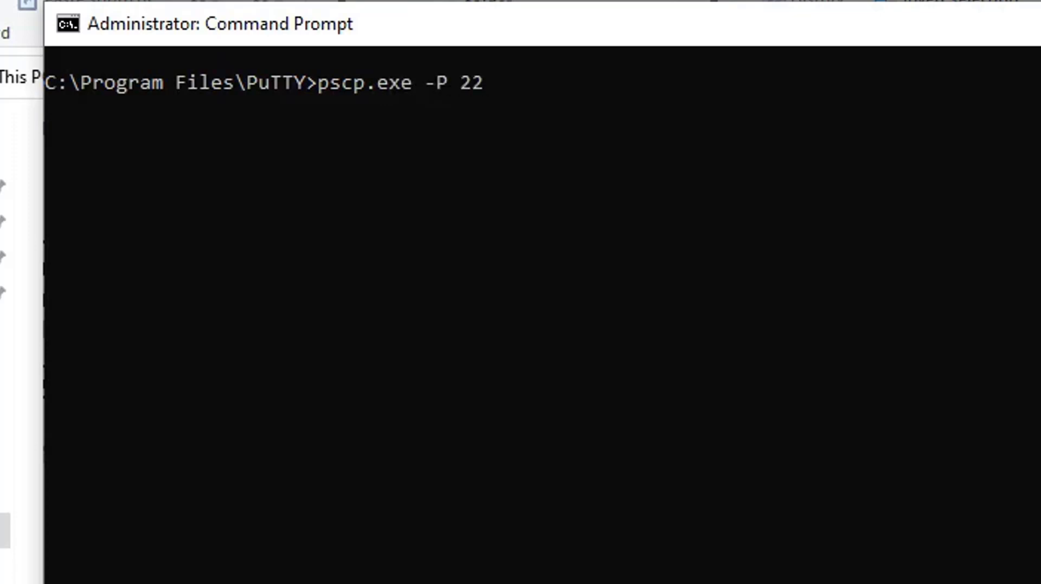
text(-r)
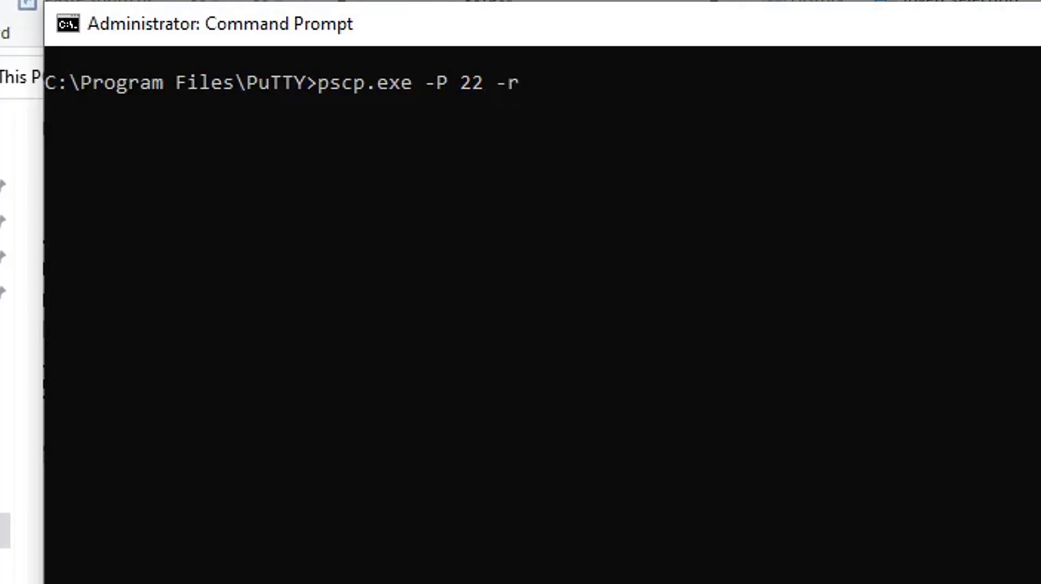
text(mo)
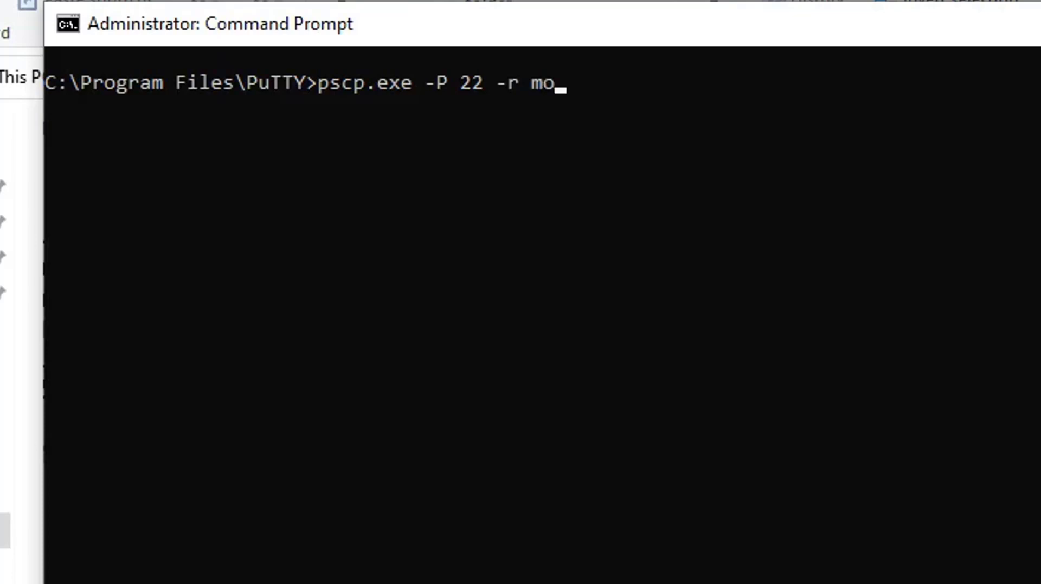
text(tech@)
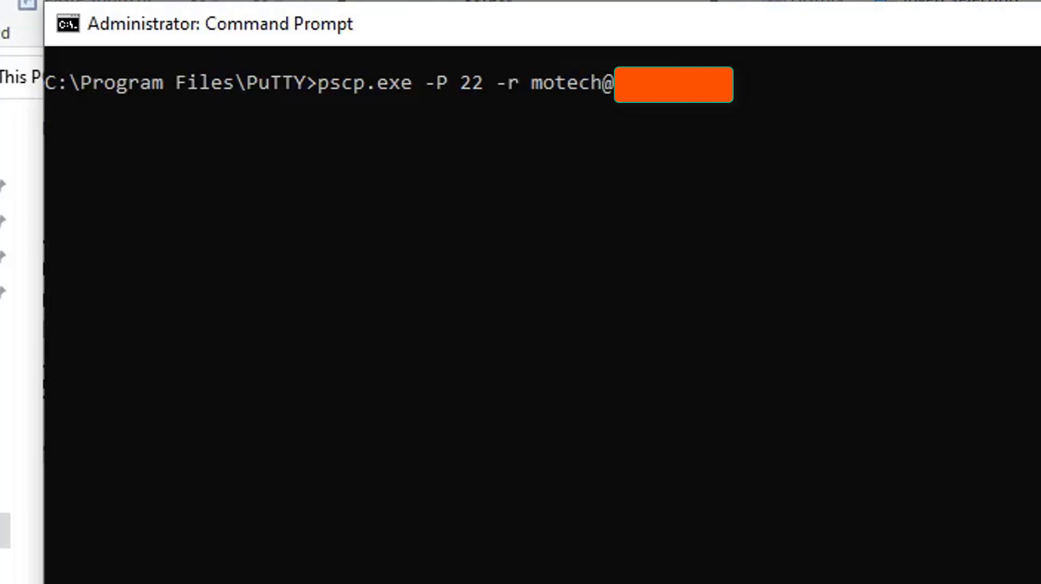
text(:)
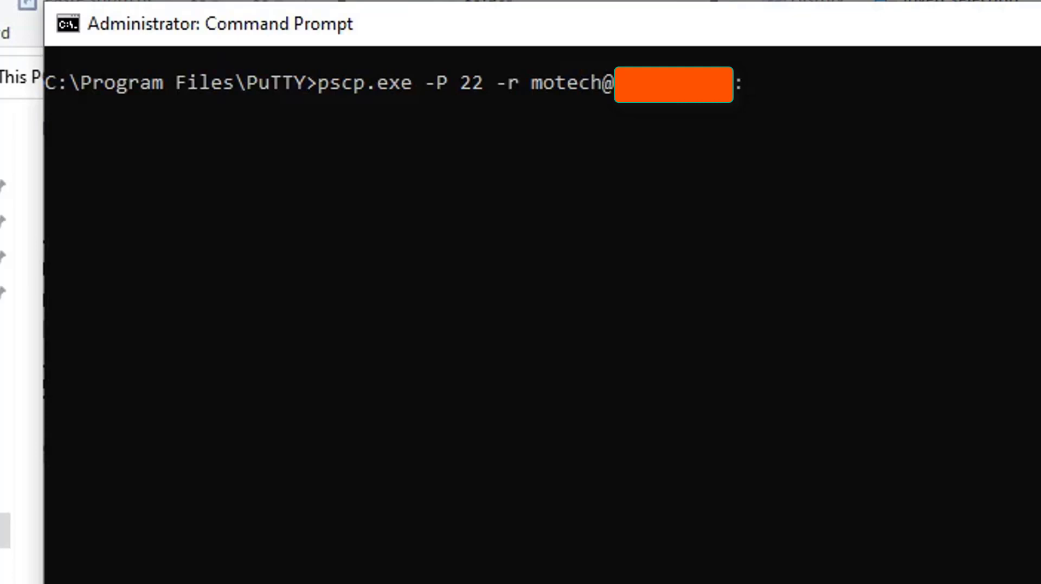
text(:/h)
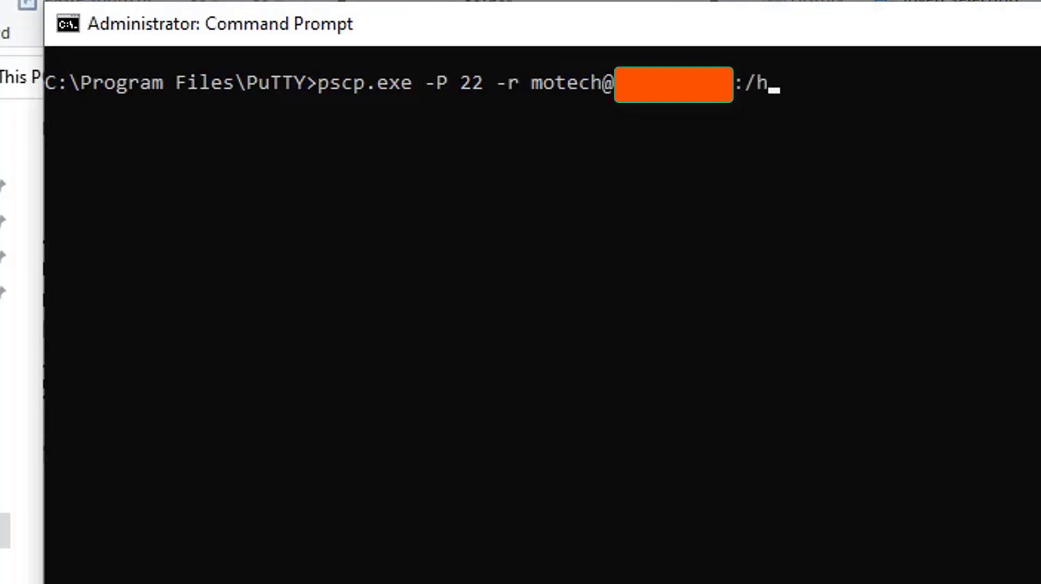
text(ome/)
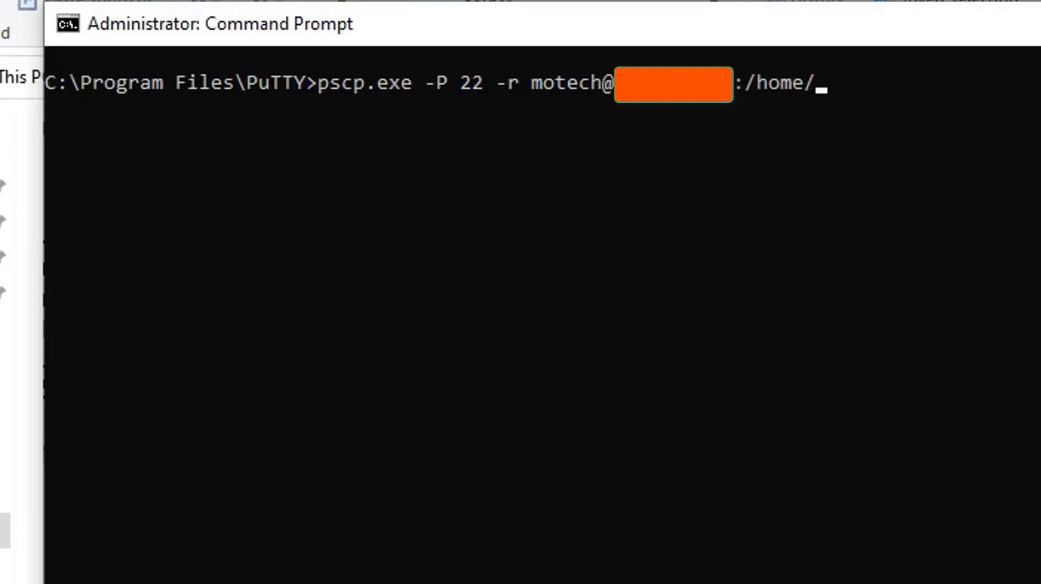
text(motech)
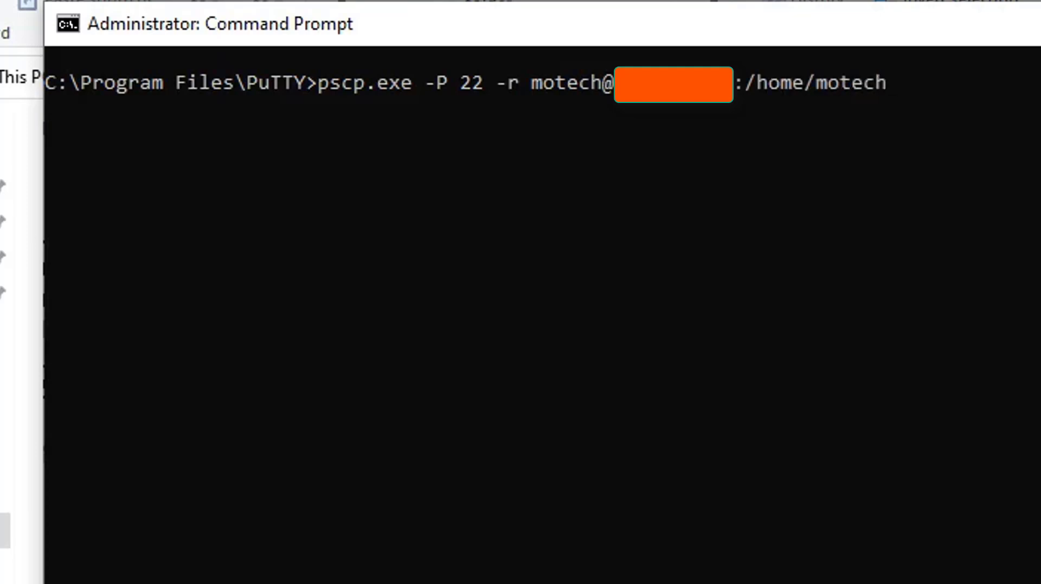
text(/P)
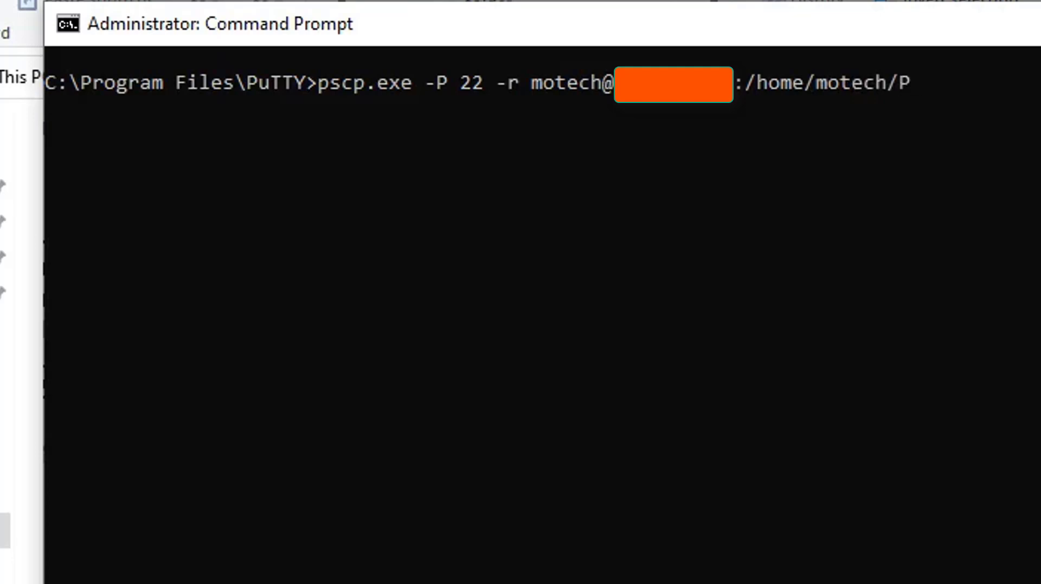
text(YT)
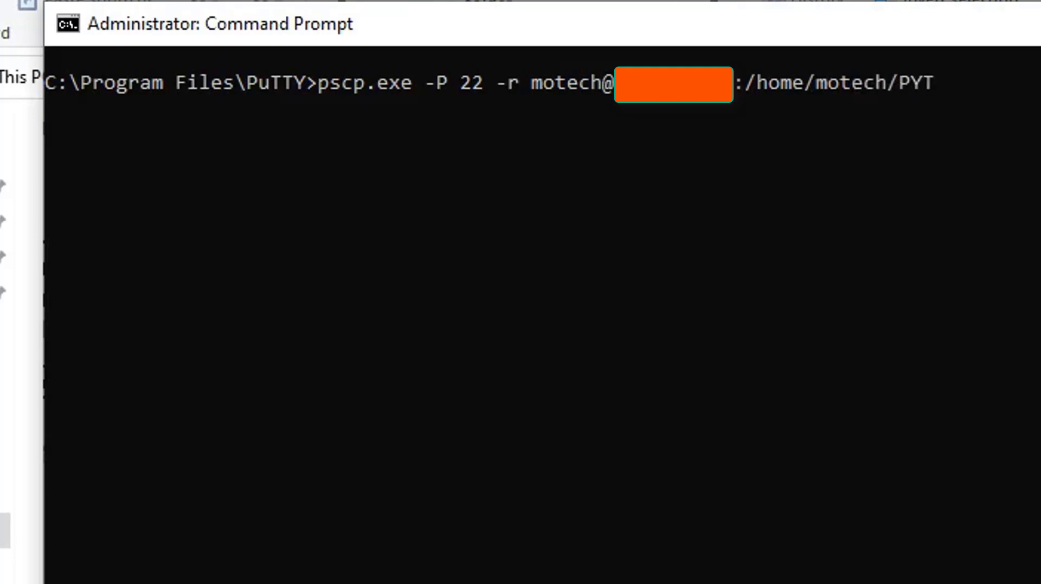
text(HON)
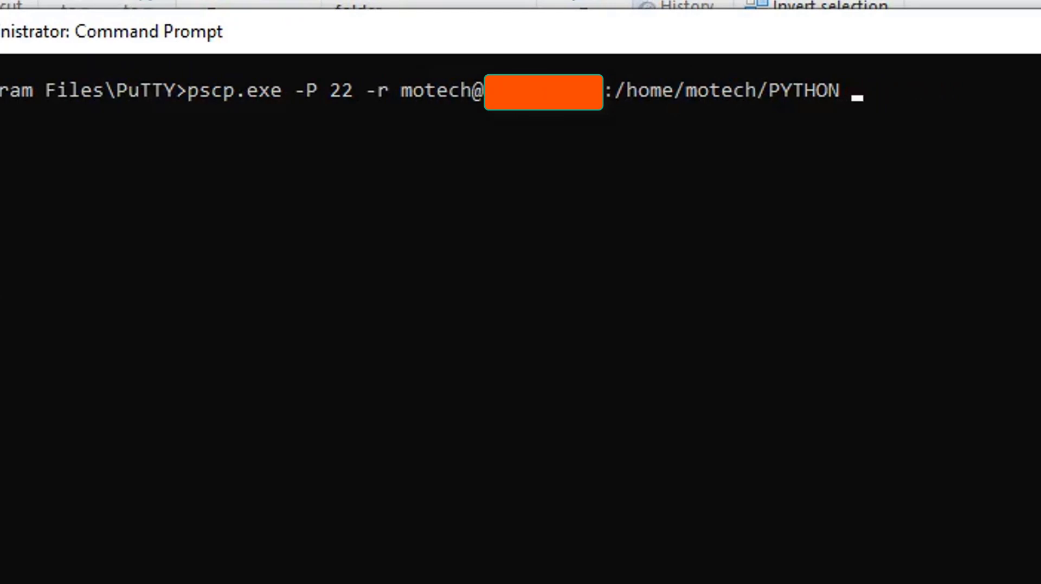
- Add destination C:\Users\Public\motech and run the pscp command
text(C)
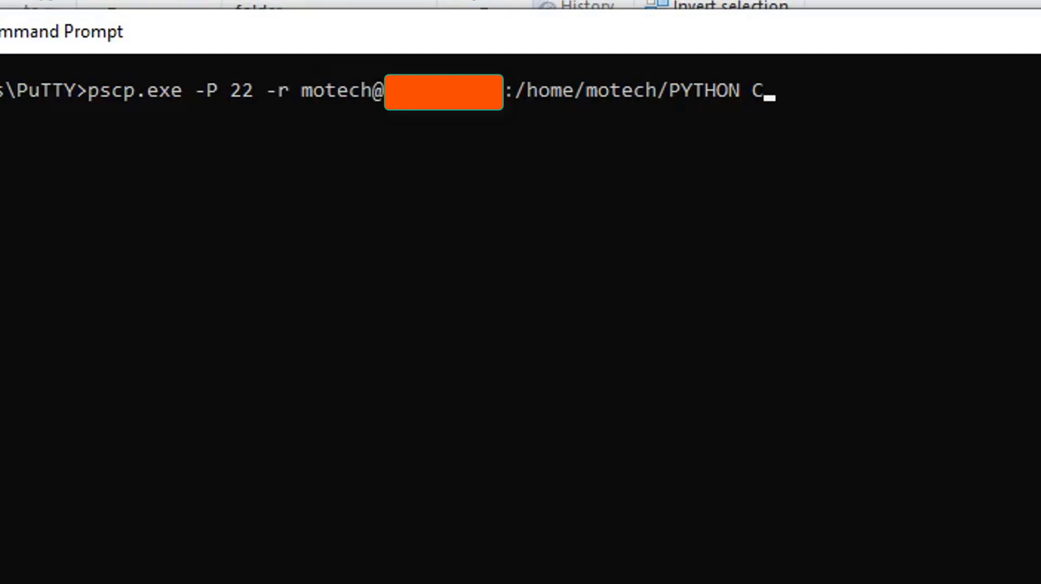
text(:)
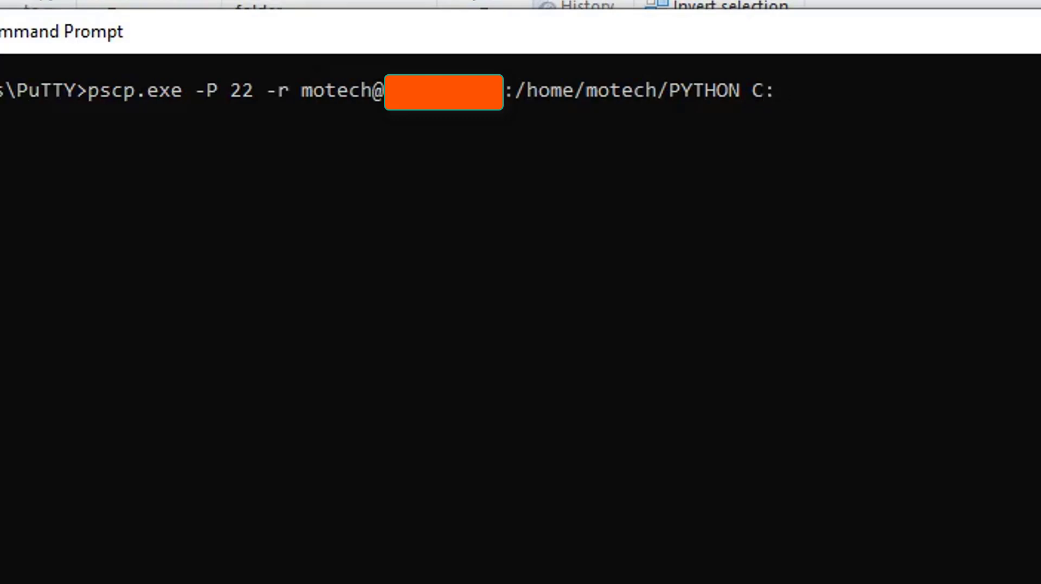
text(\)
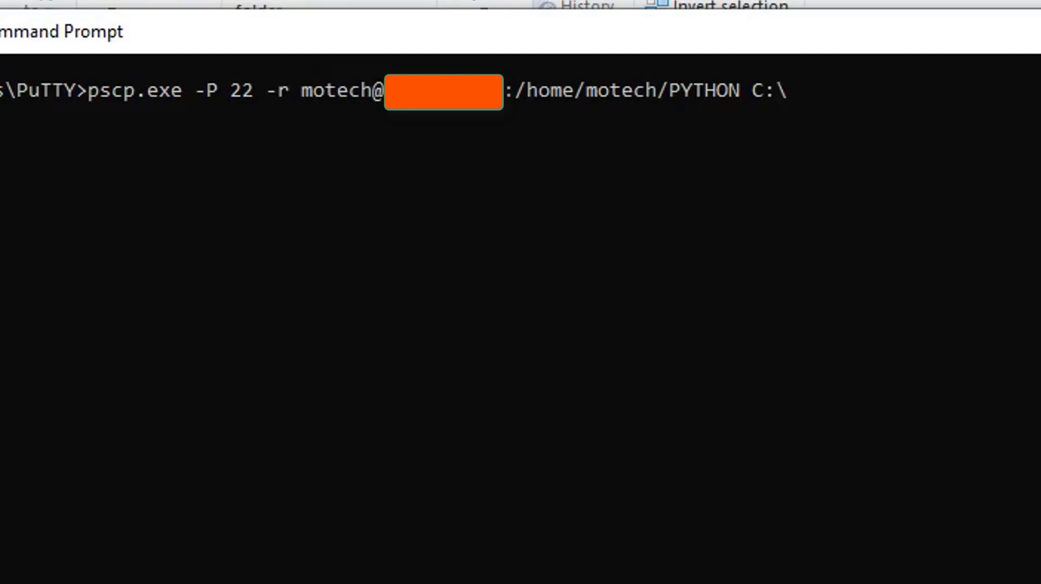
text(Users)
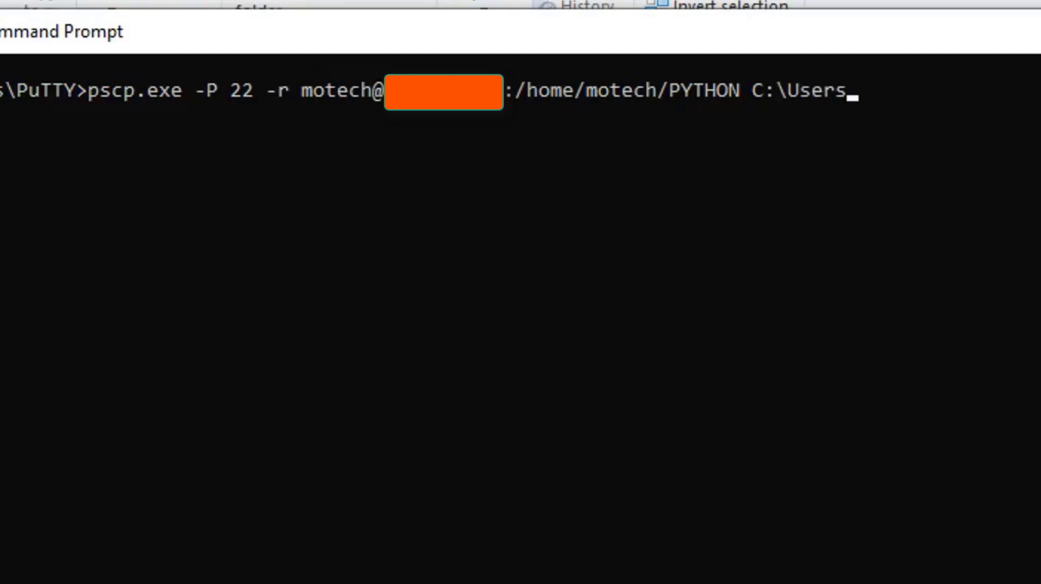
text(\Pub)
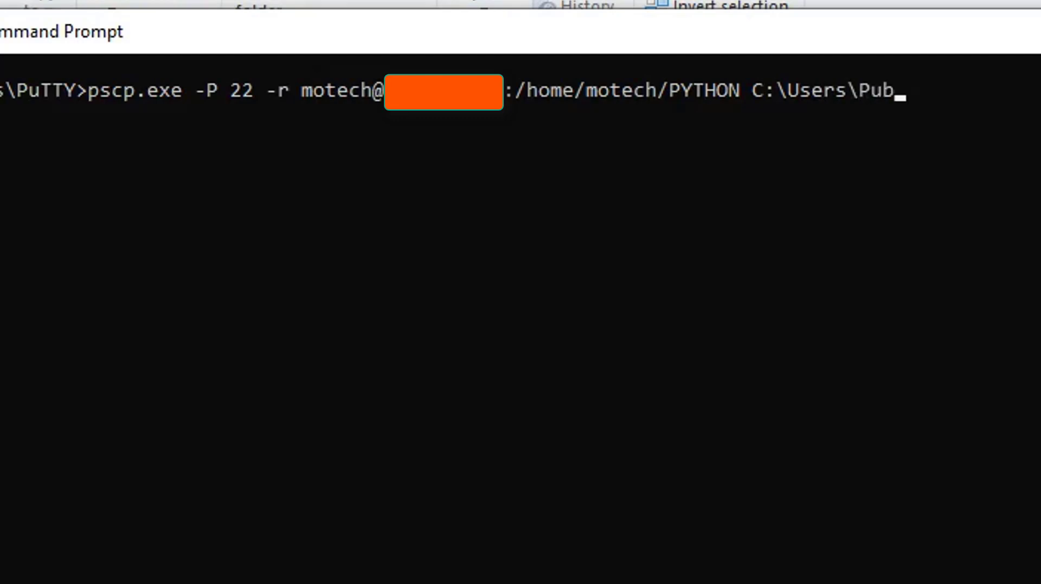
text(lic)
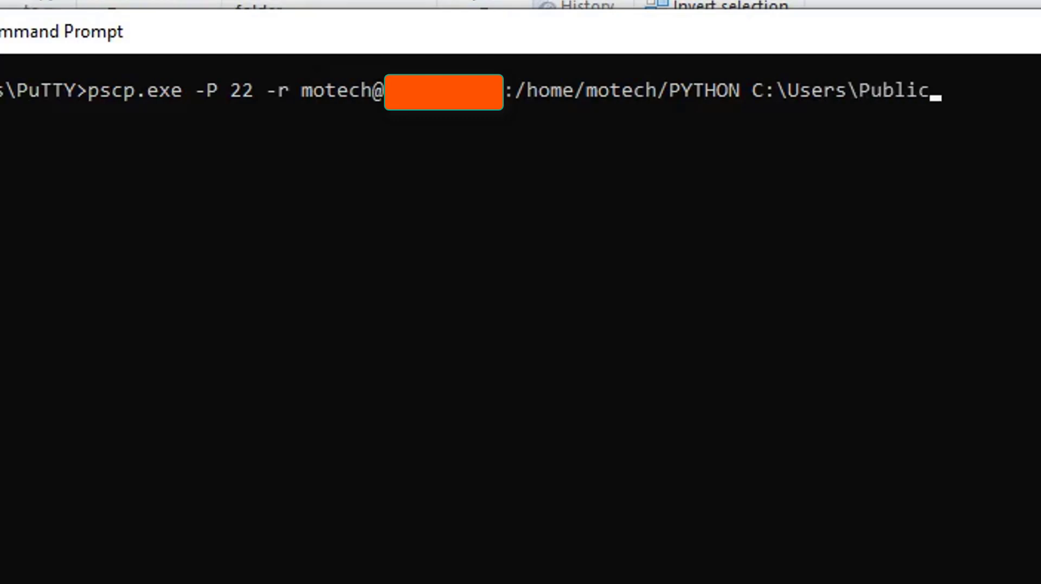
text(\m)
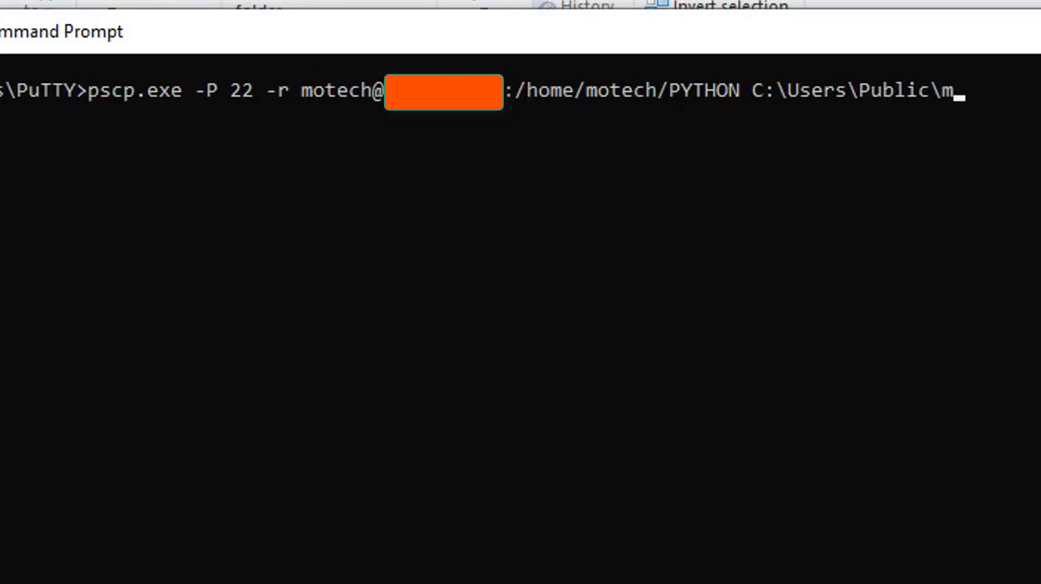
text(otech)
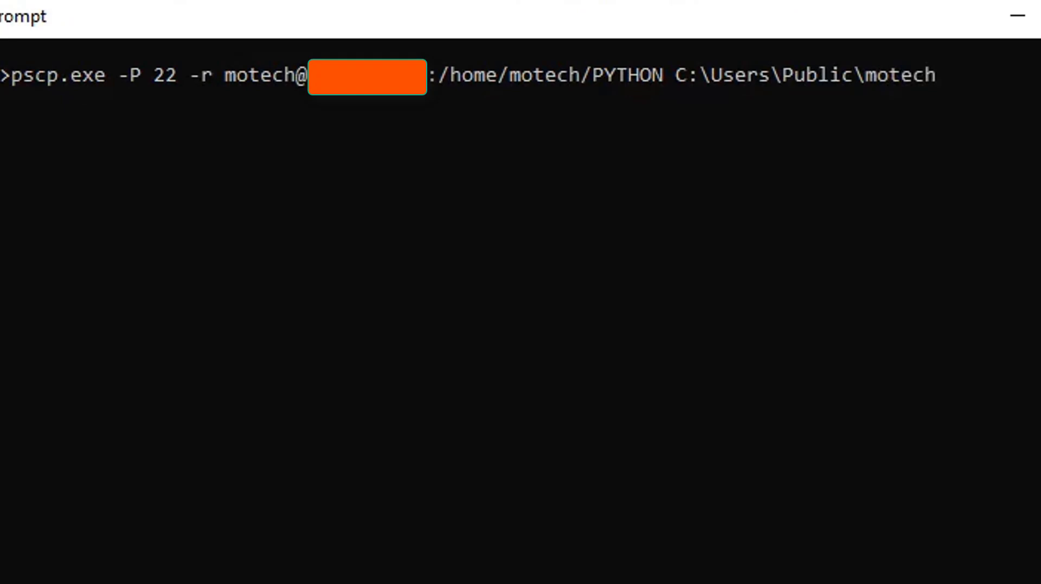
key(Return)
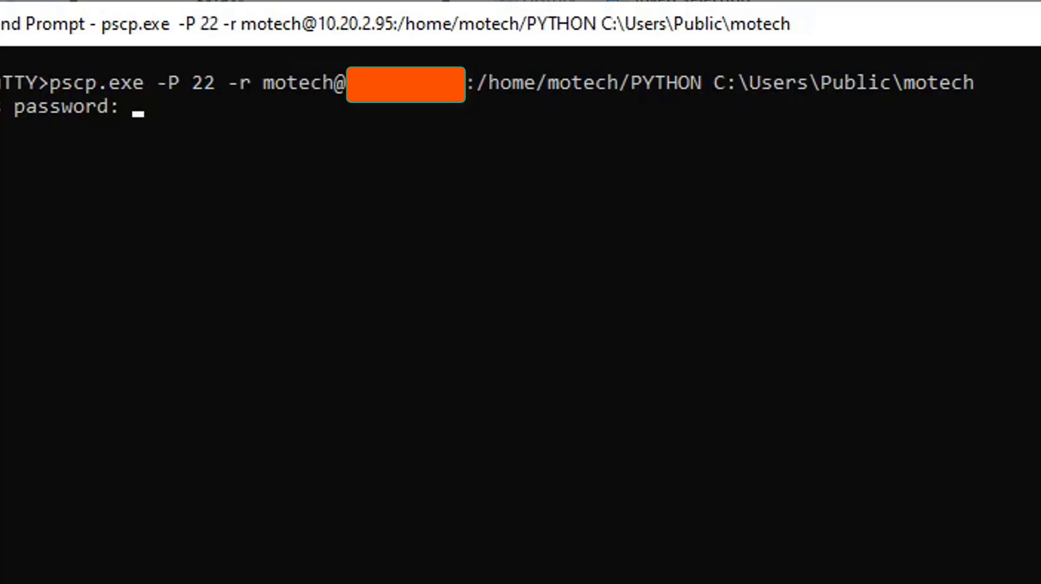
- Enter the server password so PYTHON copies into C:\Users\Public\motech
key(Return)
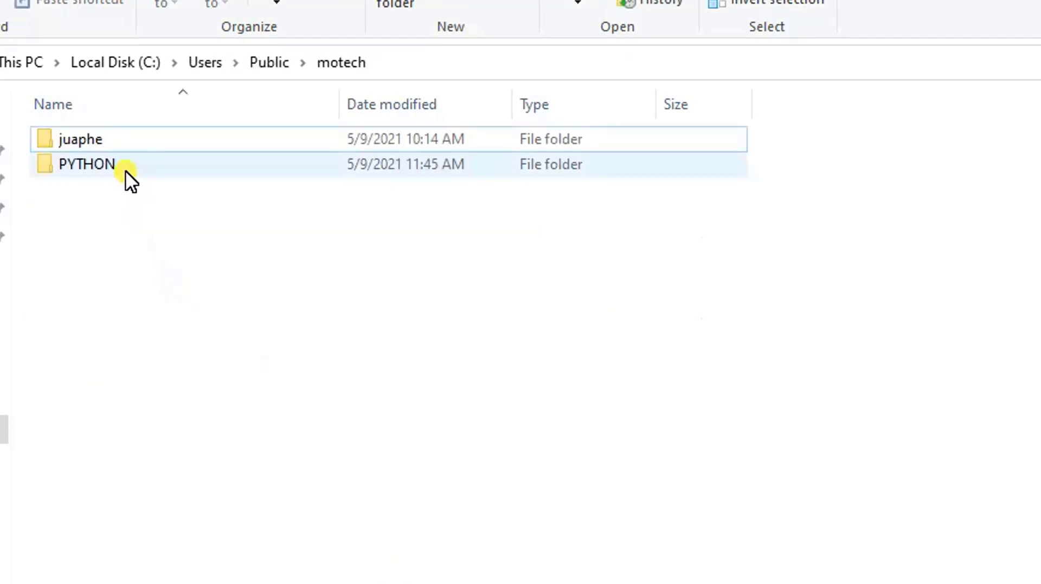
- Open the copied PYTHON folder to reveal demoses and hello_world
click(86, 164)
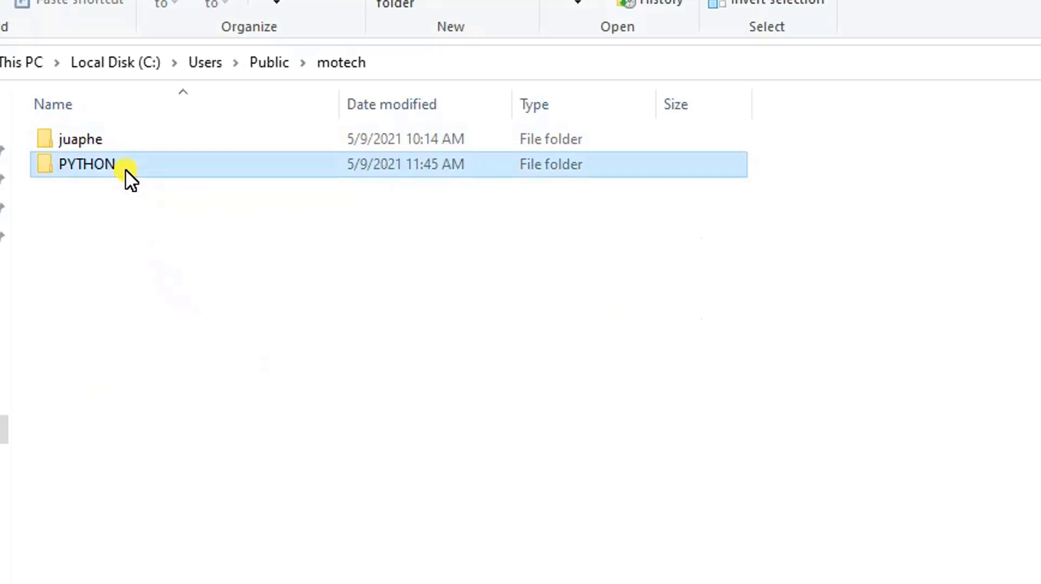
double_click(87, 164)
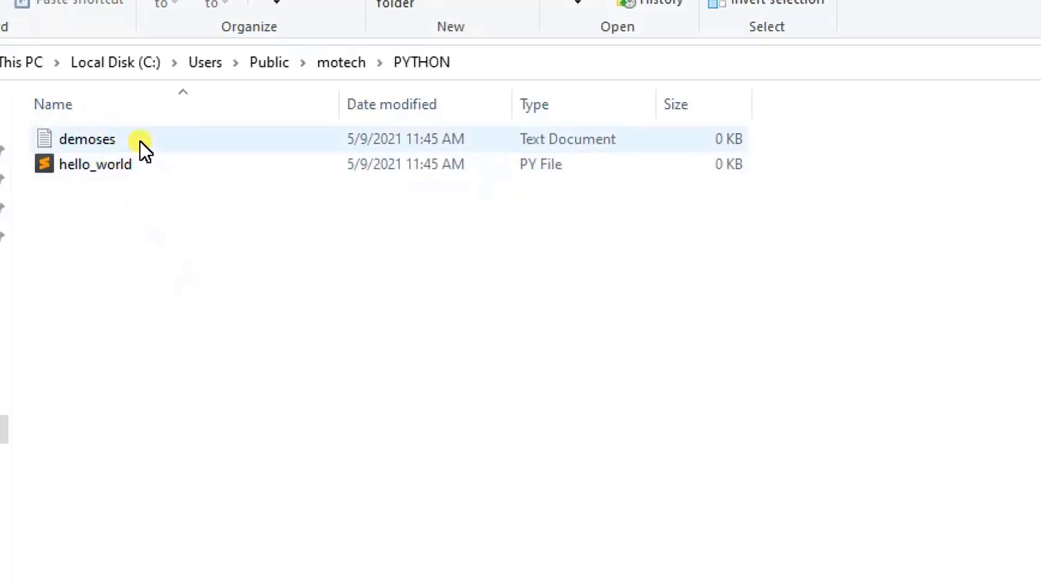
mouse_move(140, 156)
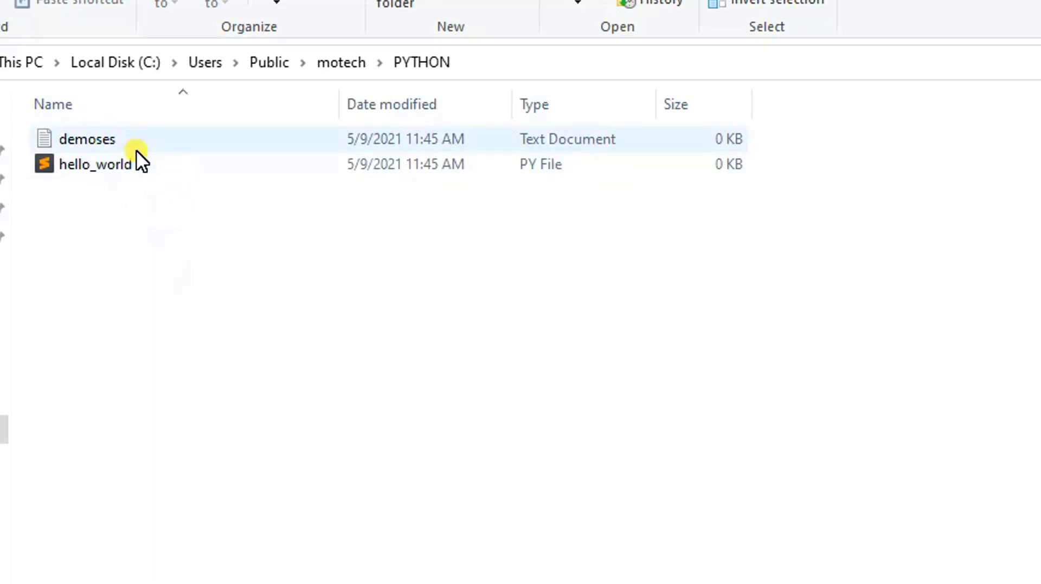
mouse_move(308, 212)
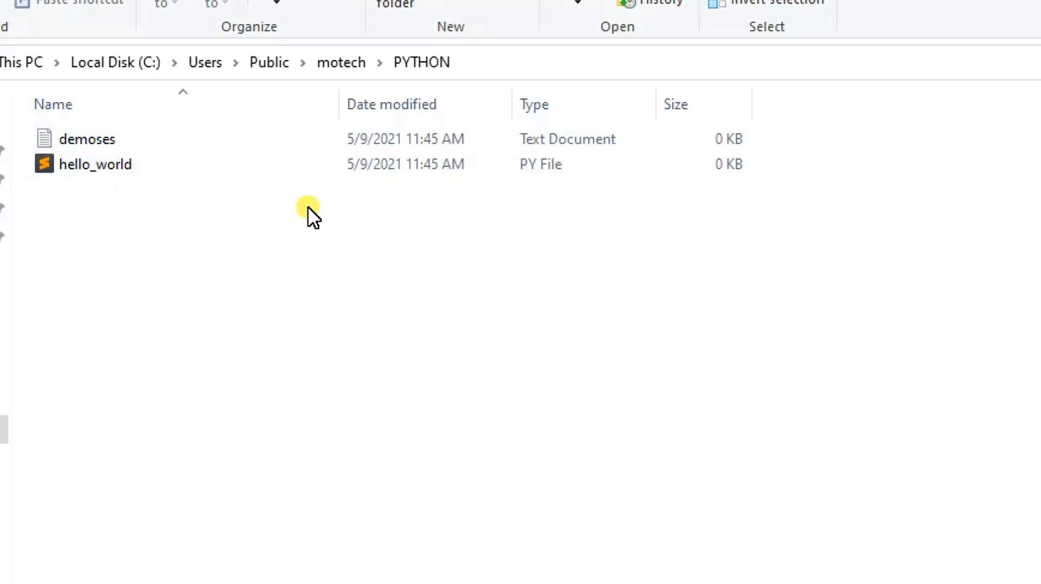
mouse_move(312, 213)
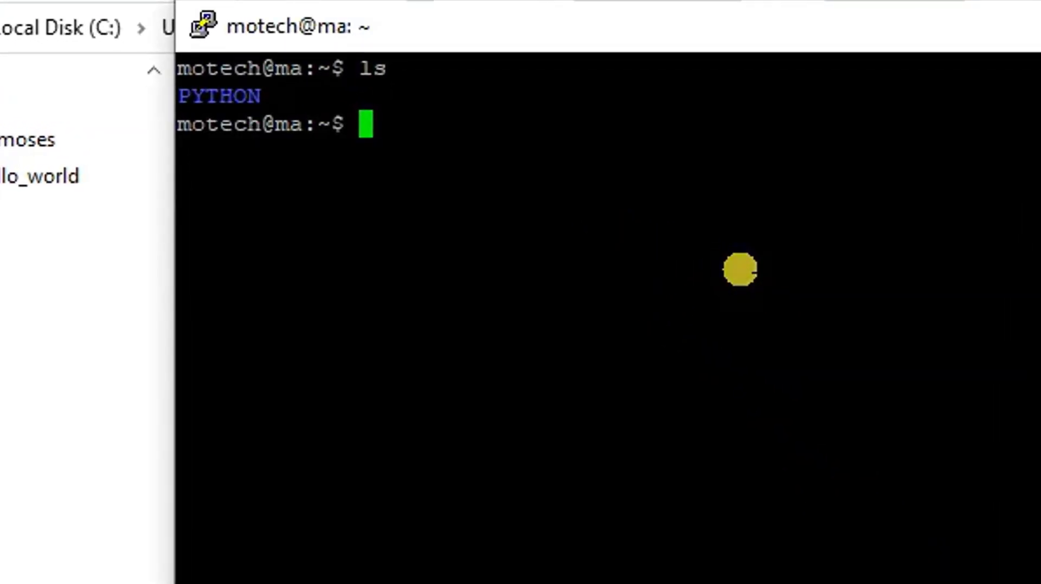
- Enter the remote PYTHON folder and list demoses.txt and hello_world.py
text(cd PYT)
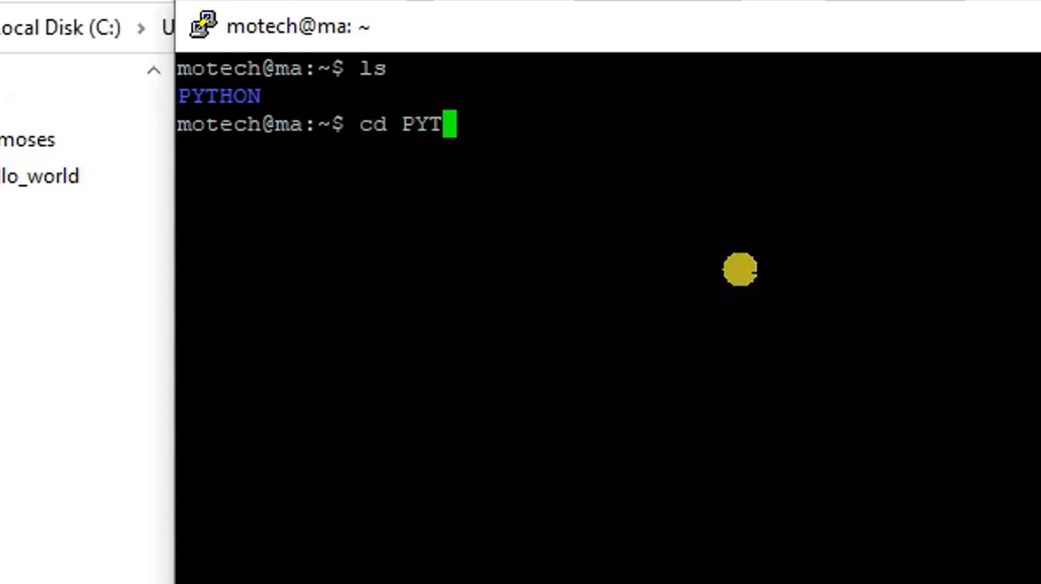
key(Return)
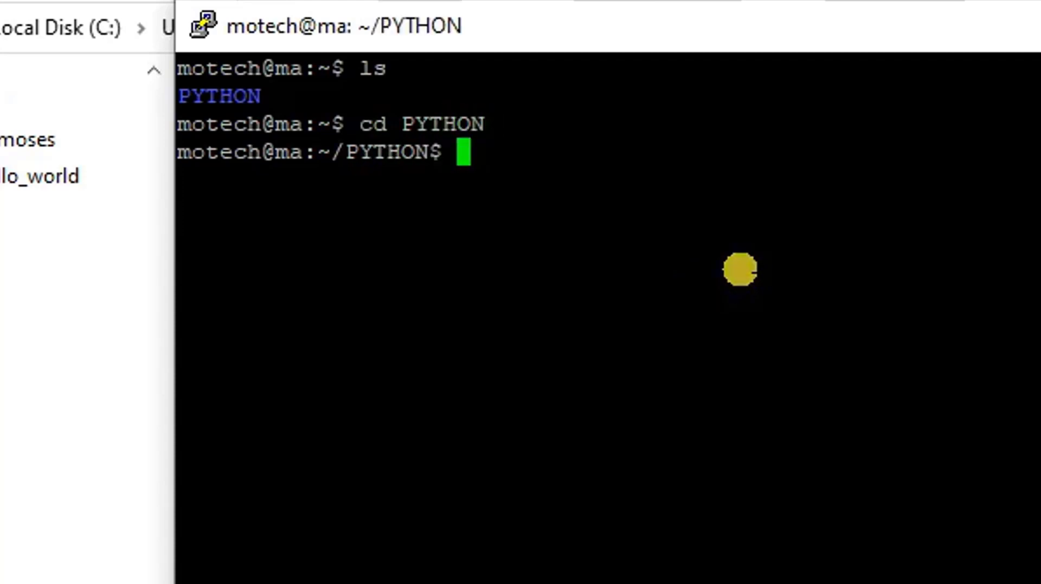
key(Return)
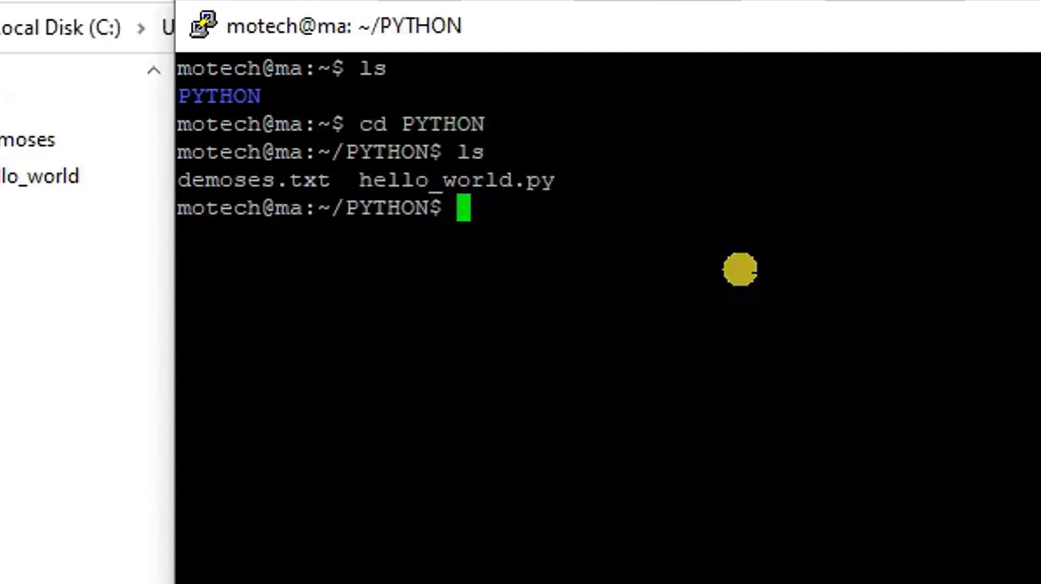